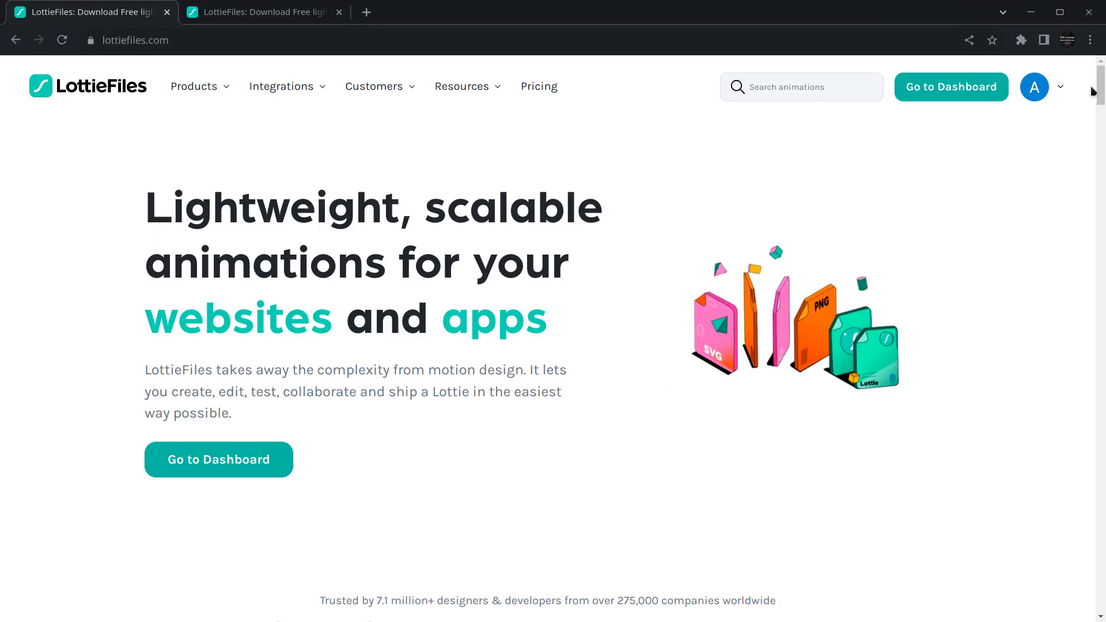
Search LottieFiles for 'ai loading' and browse the first page of animation results
{"action": "left_click", "coordinate": [803, 88]}
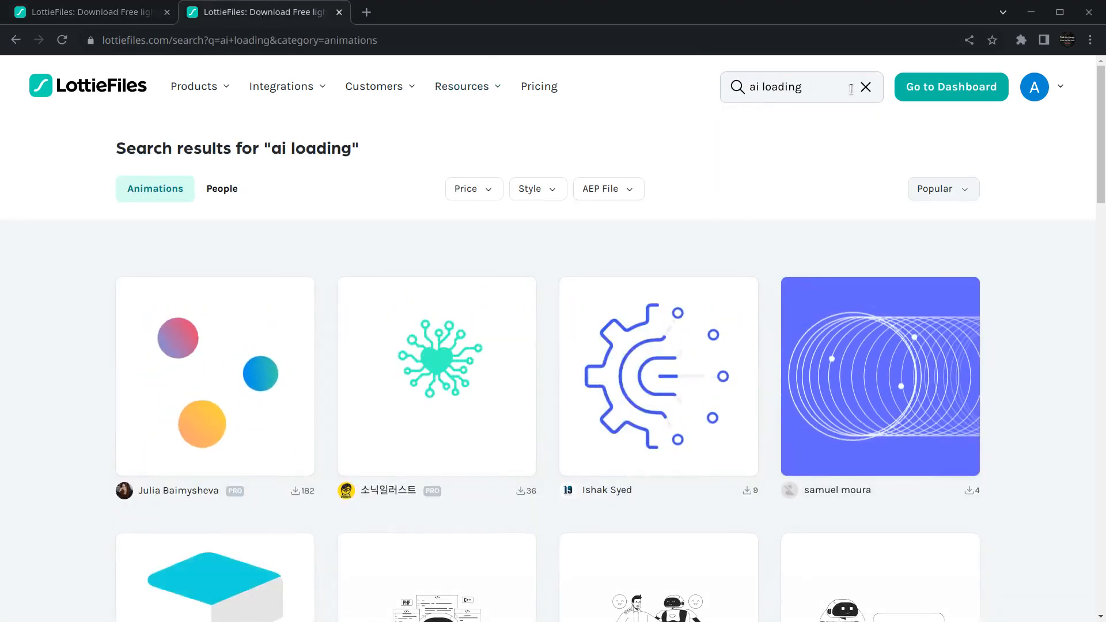
{"action": "scroll", "scroll_direction": "down", "scroll_amount": 3}
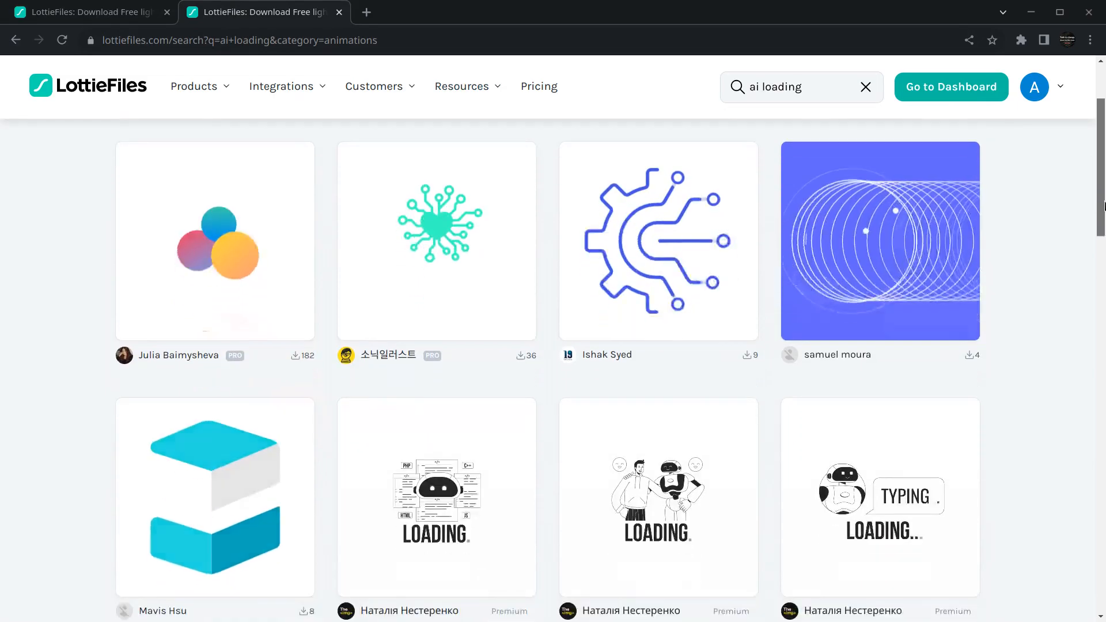
{"action": "scroll", "scroll_direction": "down", "scroll_amount": 3}
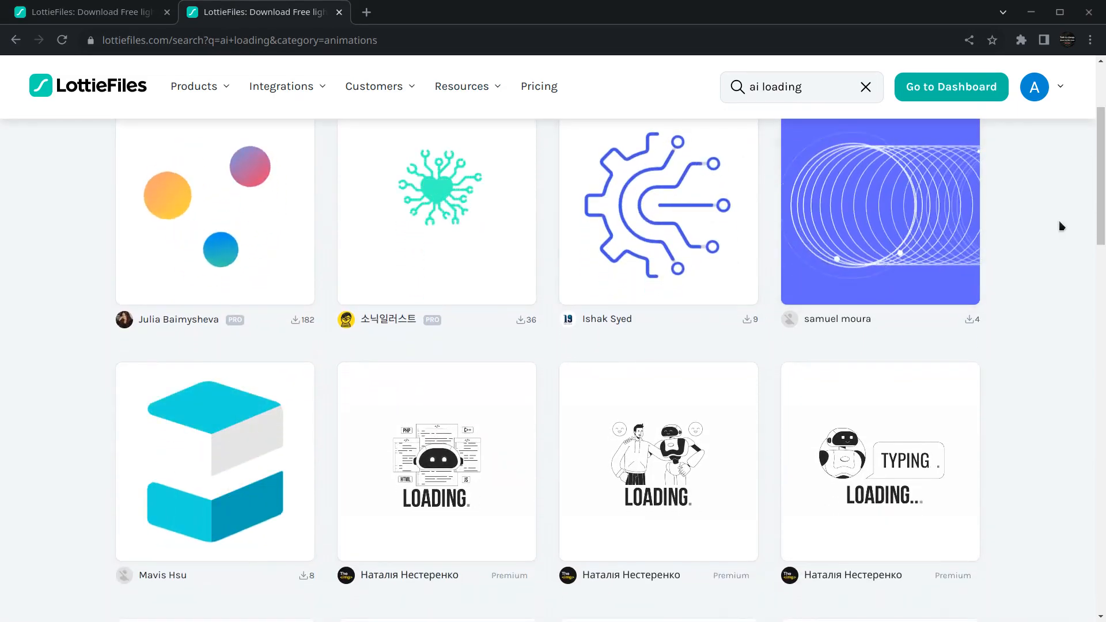
{"action": "scroll", "scroll_direction": "down", "scroll_amount": 3}
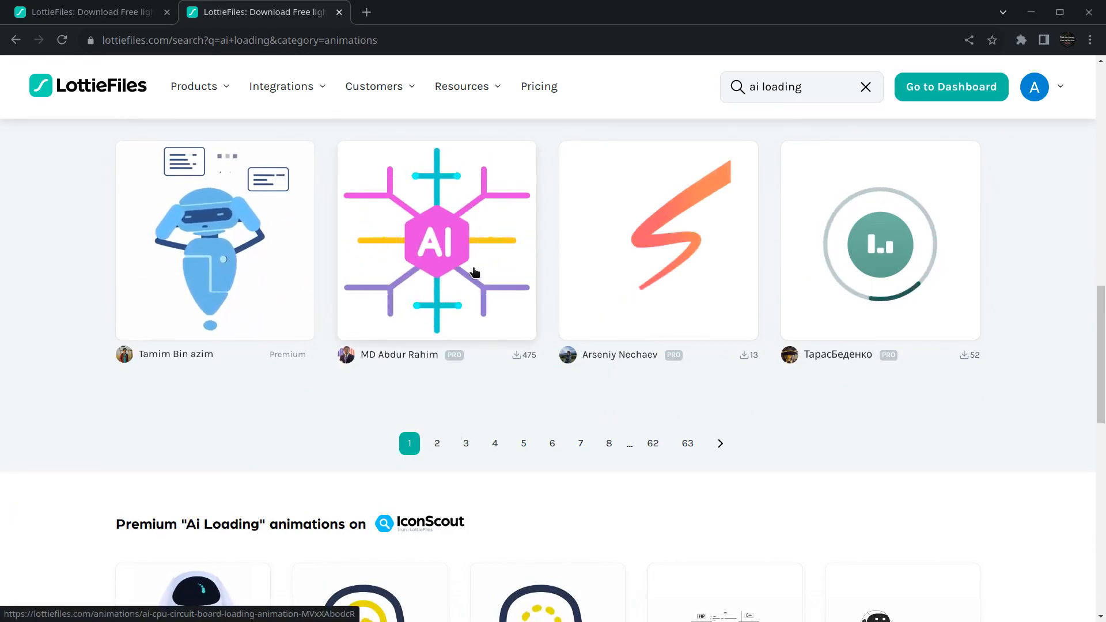
{"action": "scroll", "scroll_direction": "down", "scroll_amount": 3}
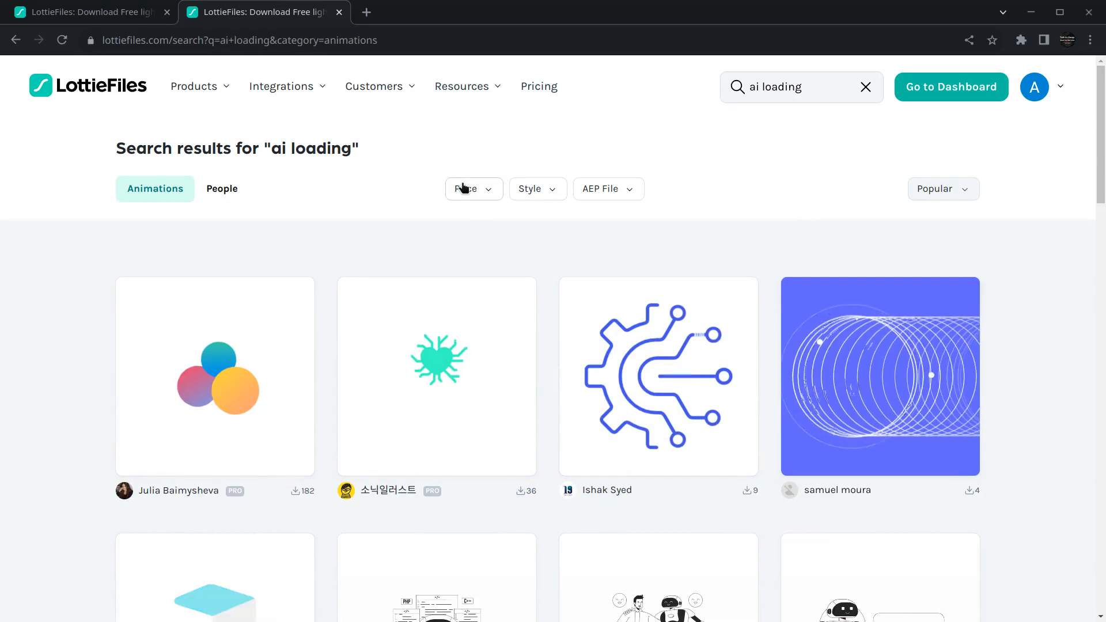
Filter results to Free via the Price filter and open the AI CPU circuit board loading animation
{"action": "left_click", "coordinate": [466, 189]}
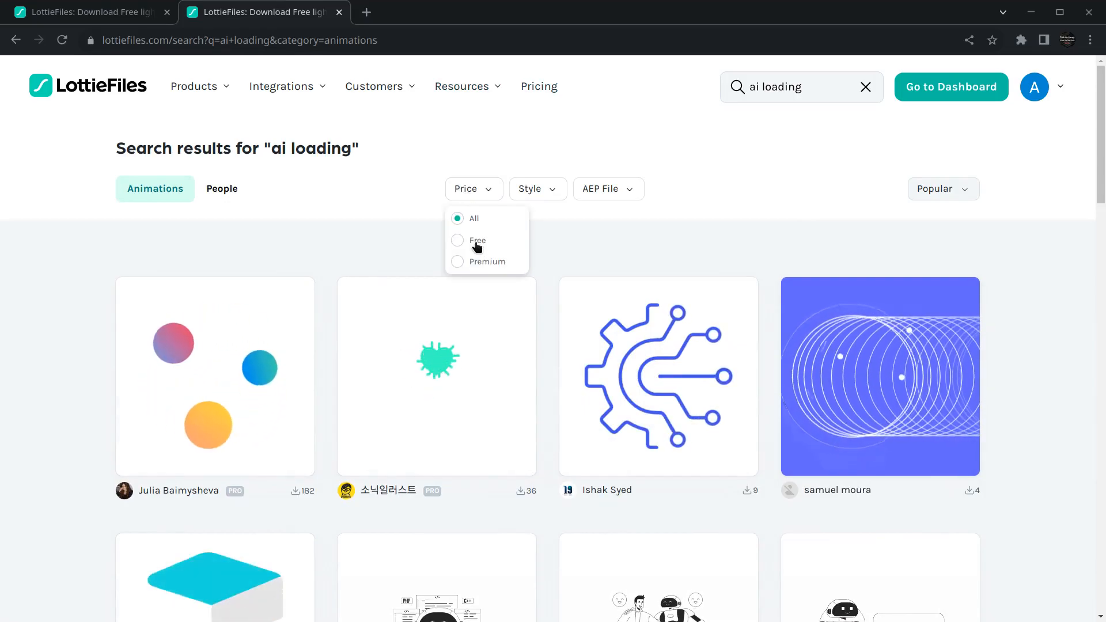
{"action": "left_click", "coordinate": [458, 240]}
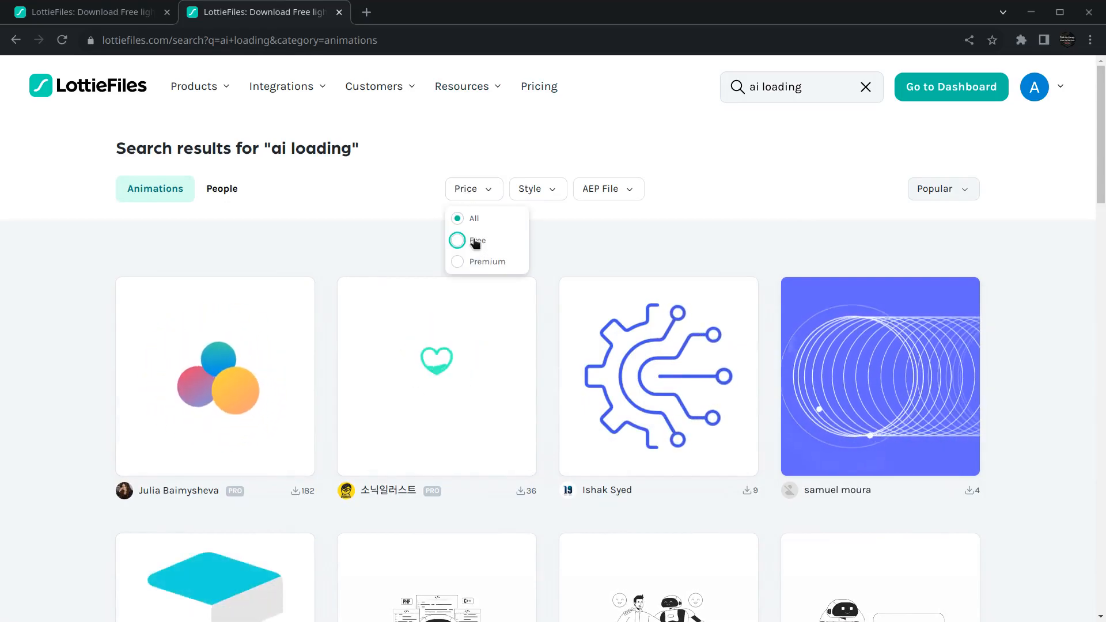
{"action": "left_click", "coordinate": [456, 240]}
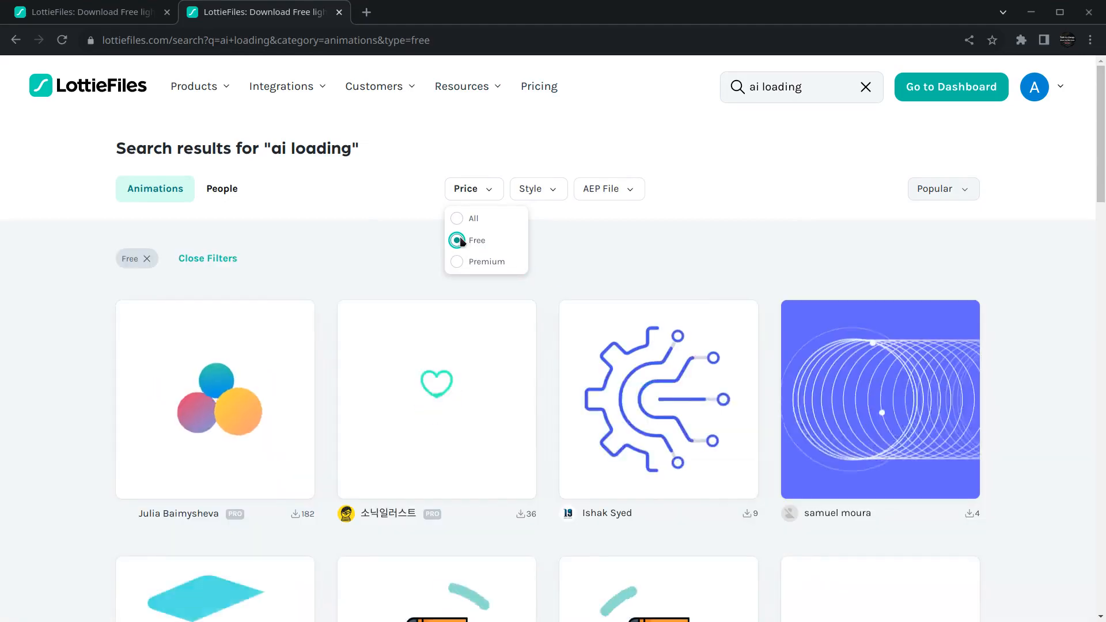
{"action": "scroll", "scroll_direction": "down", "scroll_amount": 3}
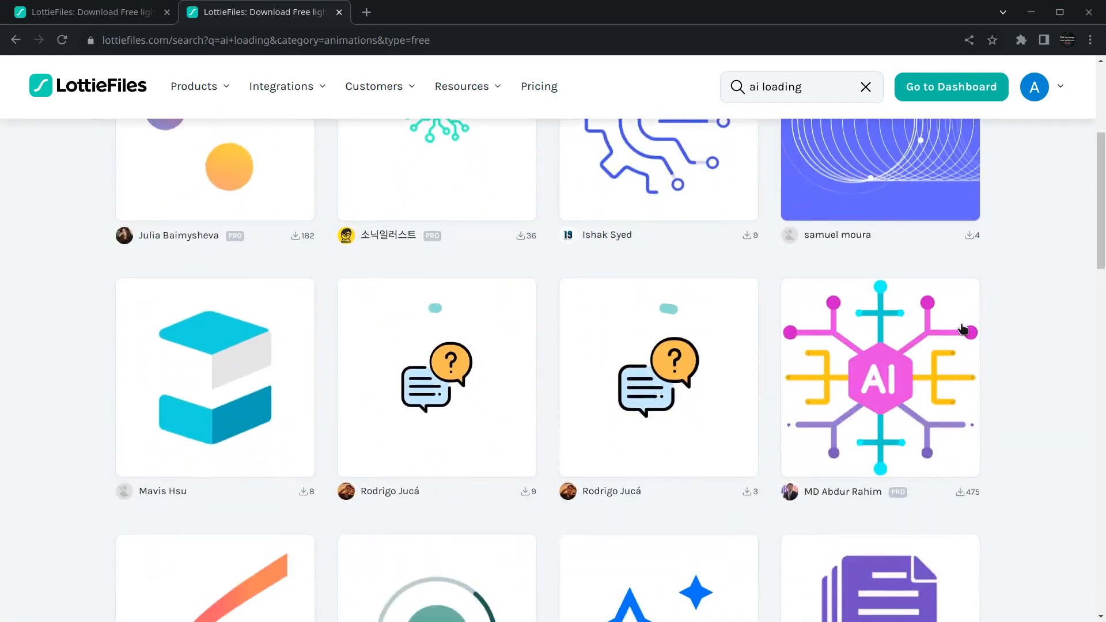
{"action": "left_click", "coordinate": [881, 378]}
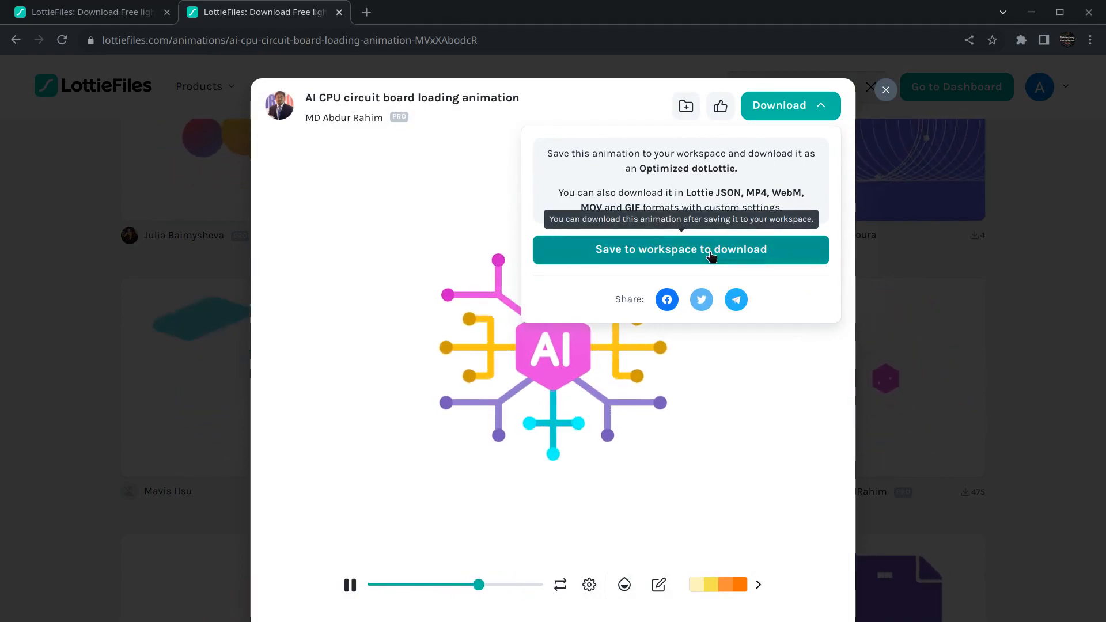
{"action": "left_click", "coordinate": [681, 249]}
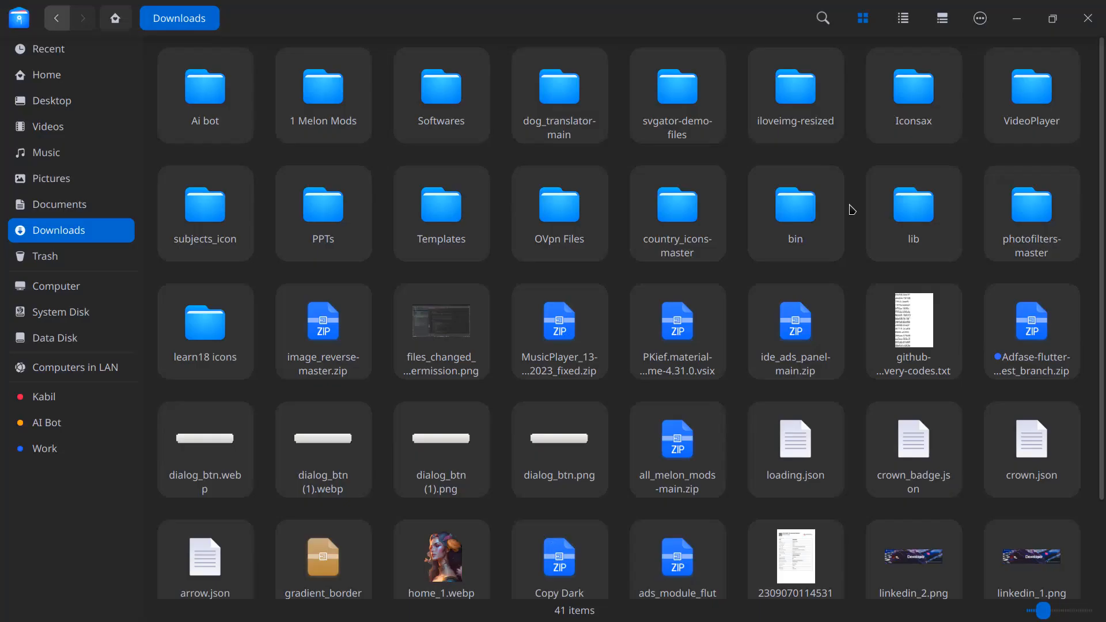
Copy loading.json from the Downloads folder
{"action": "scroll", "scroll_direction": "down", "scroll_amount": 3}
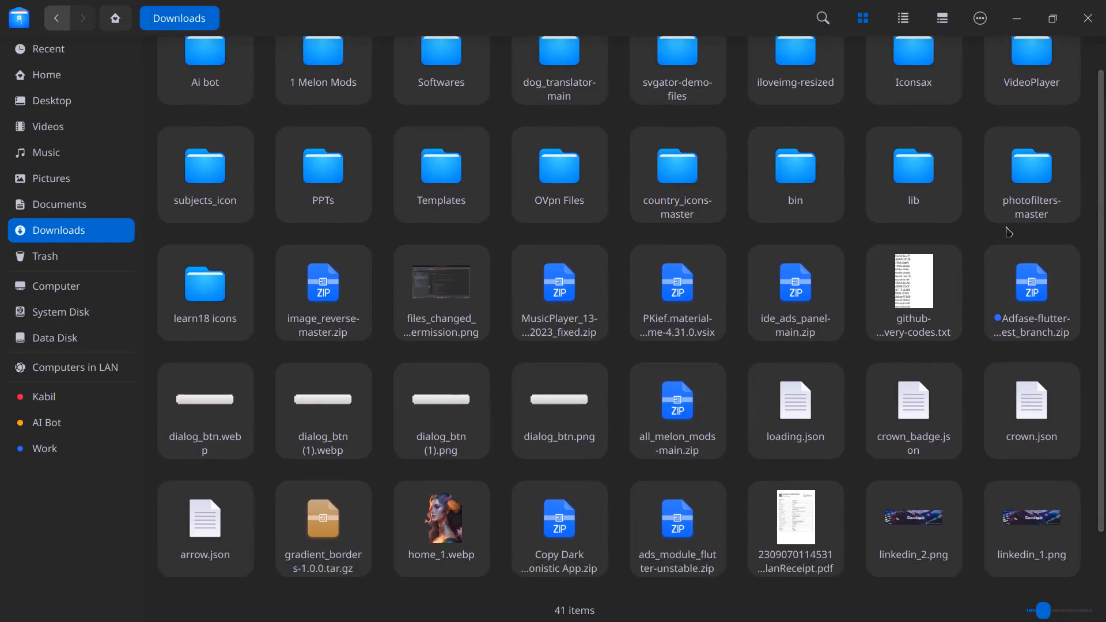
{"action": "scroll", "scroll_direction": "down", "scroll_amount": 3}
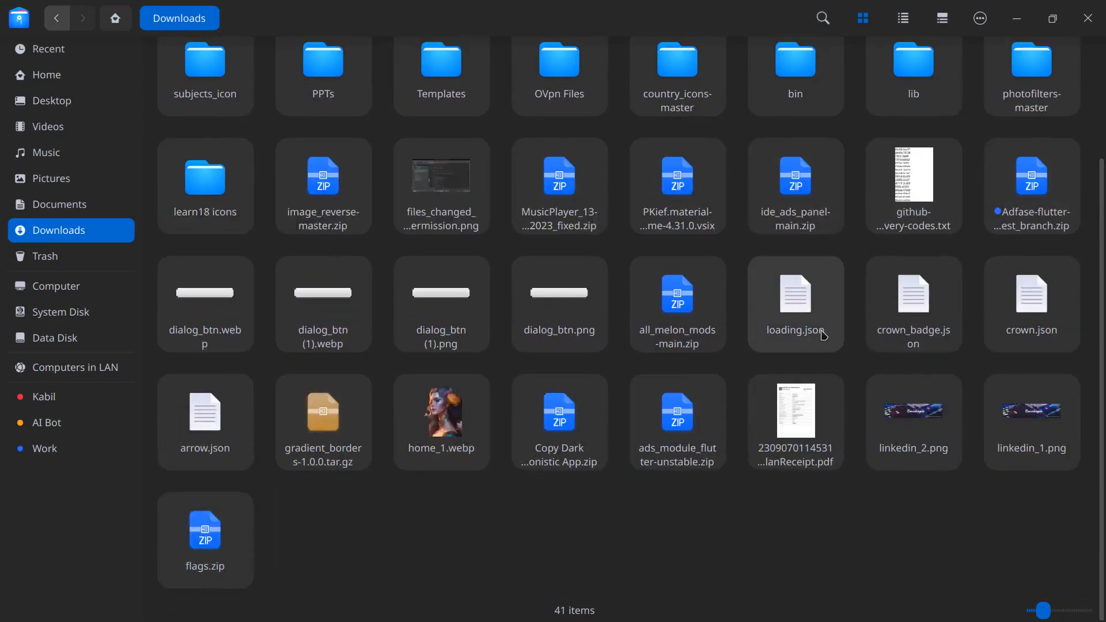
{"action": "left_click", "coordinate": [795, 295]}
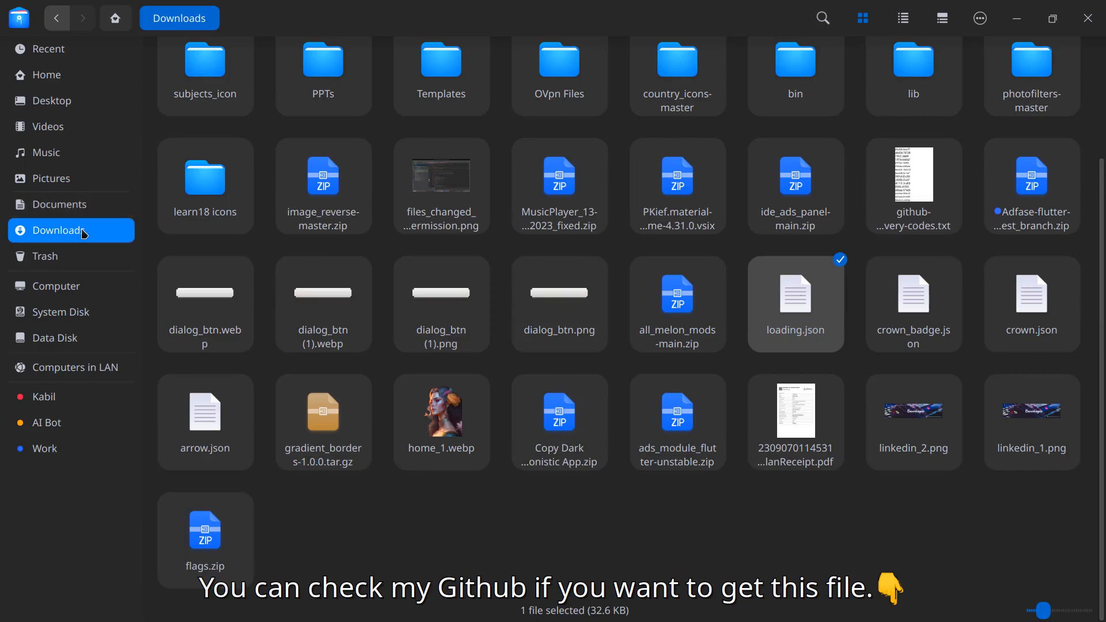
Paste loading.json into AI Bot > ai_assistant > assets > lottie
{"action": "left_click", "coordinate": [47, 423]}
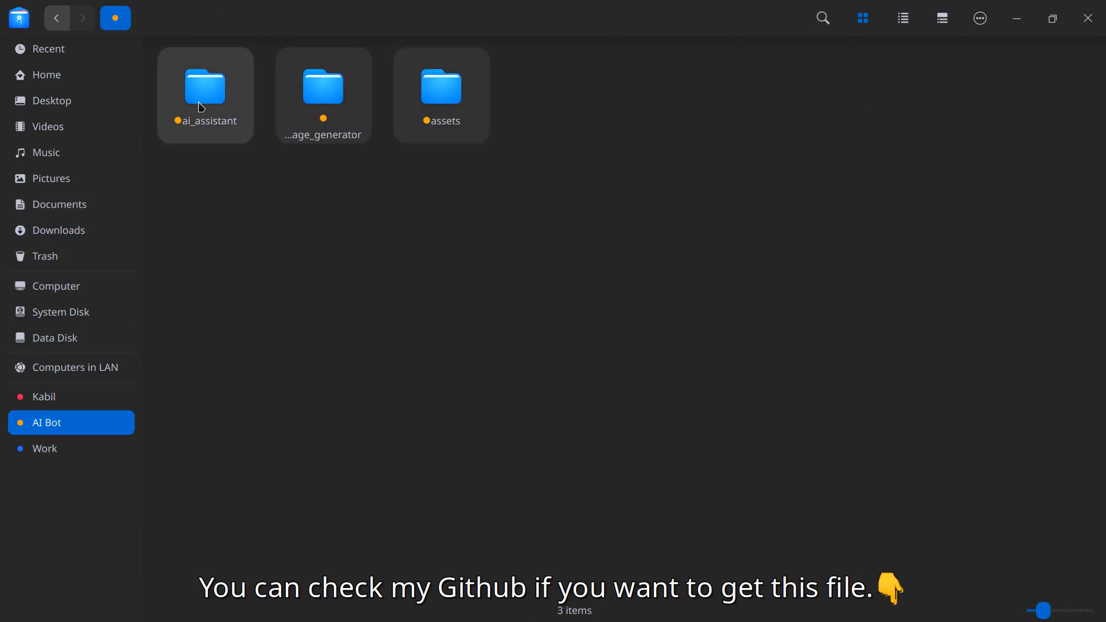
{"action": "double_click", "coordinate": [206, 87]}
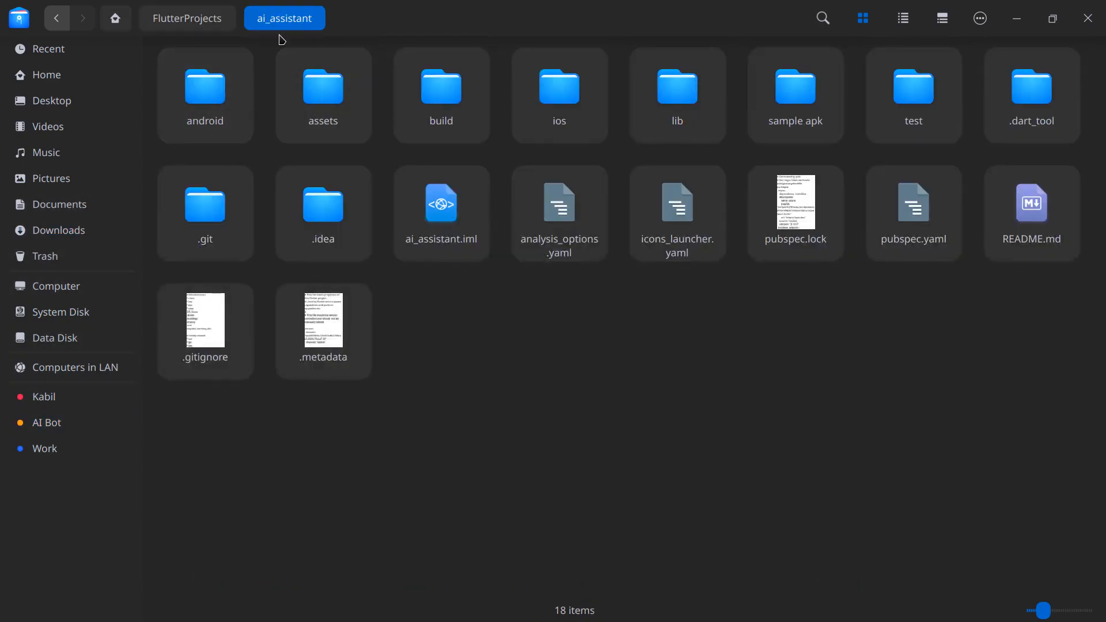
{"action": "left_click", "coordinate": [323, 95]}
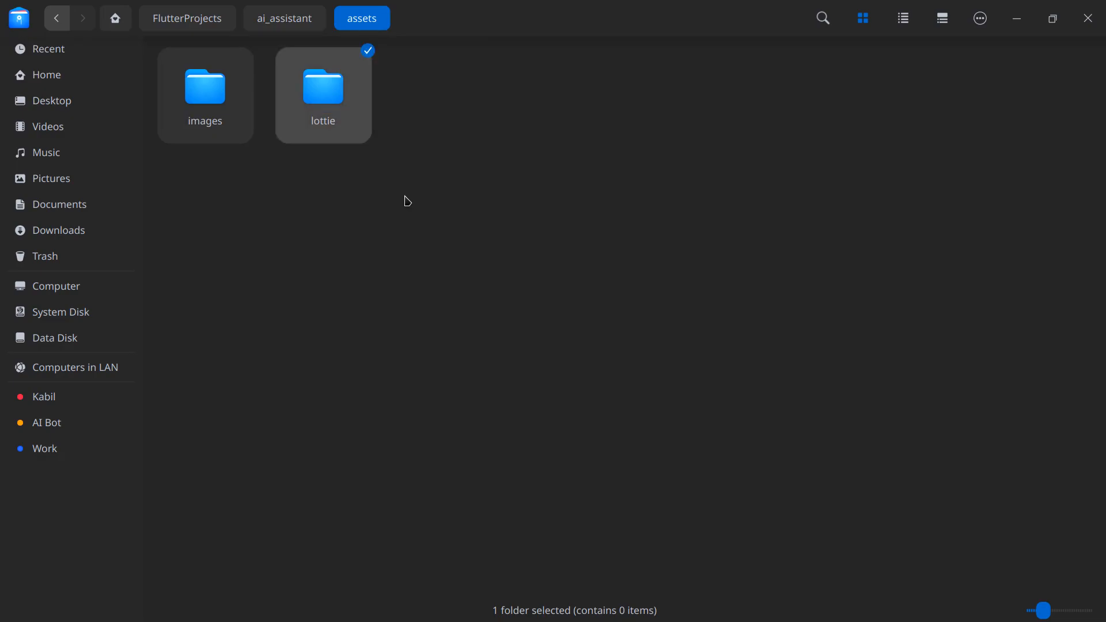
{"action": "mouse_move", "coordinate": [343, 106]}
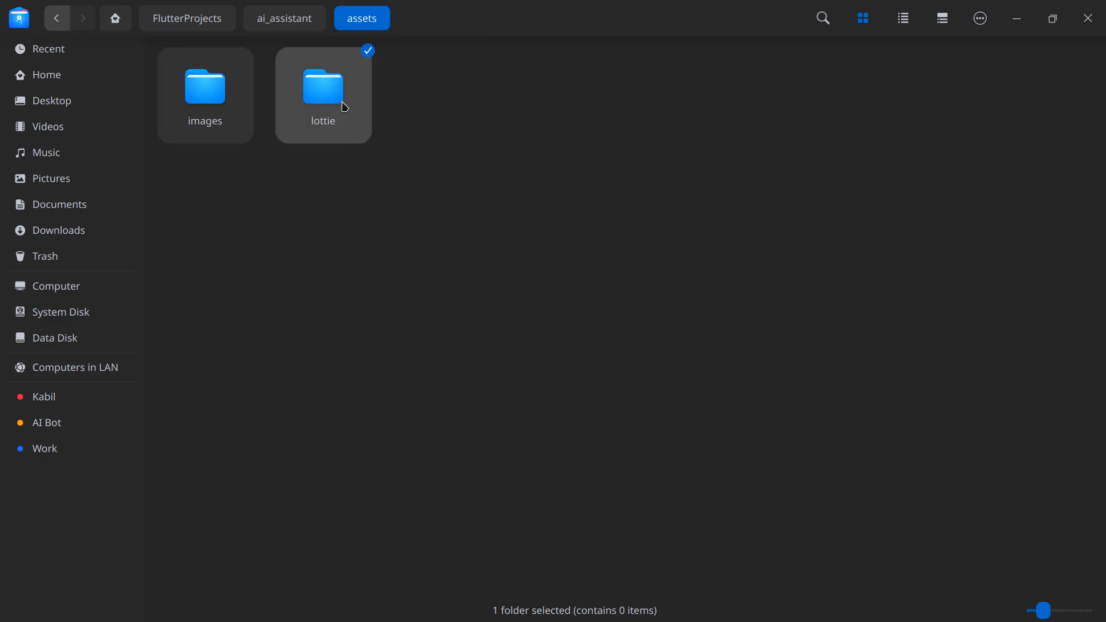
{"action": "double_click", "coordinate": [323, 87]}
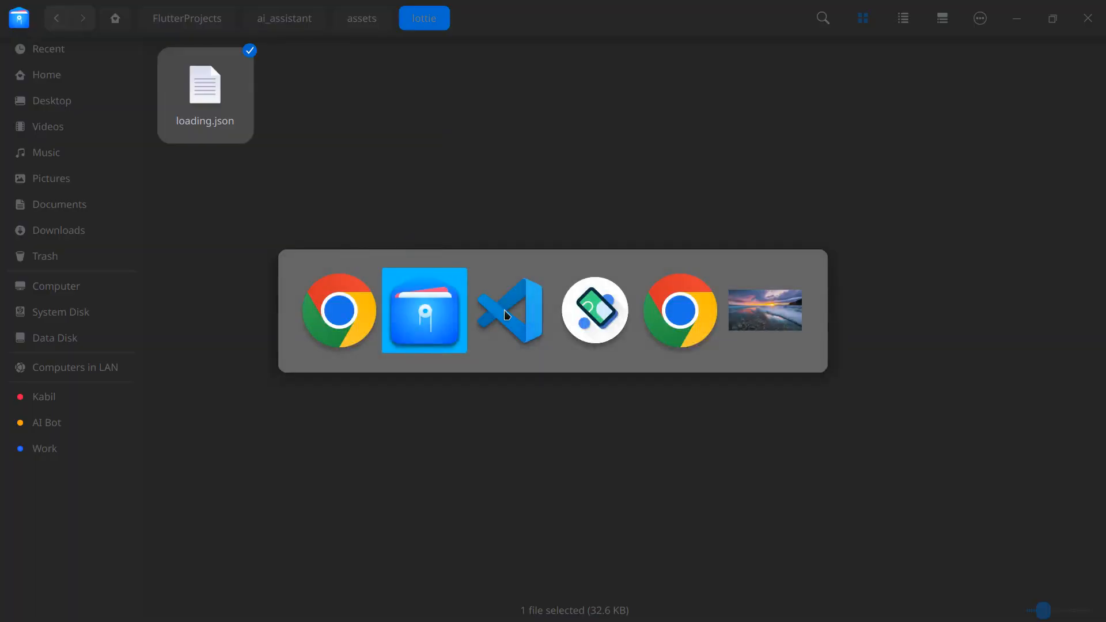
Switch to Chrome, glance at the Google results, and return to the pub.dev lottie package page
{"action": "left_click", "coordinate": [339, 311]}
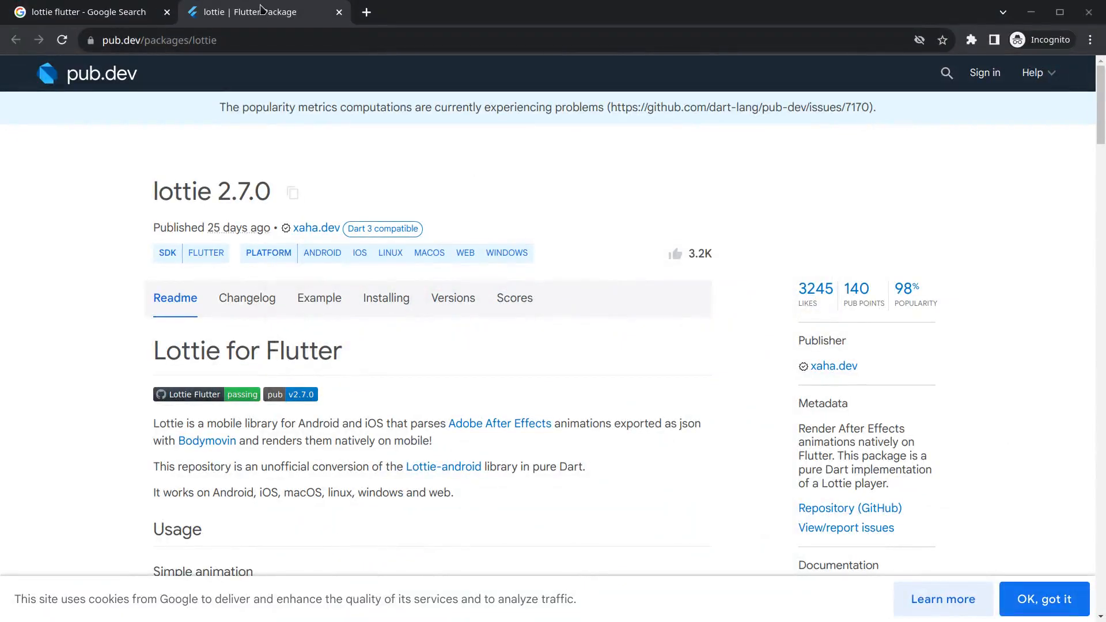
{"action": "left_click", "coordinate": [86, 11]}
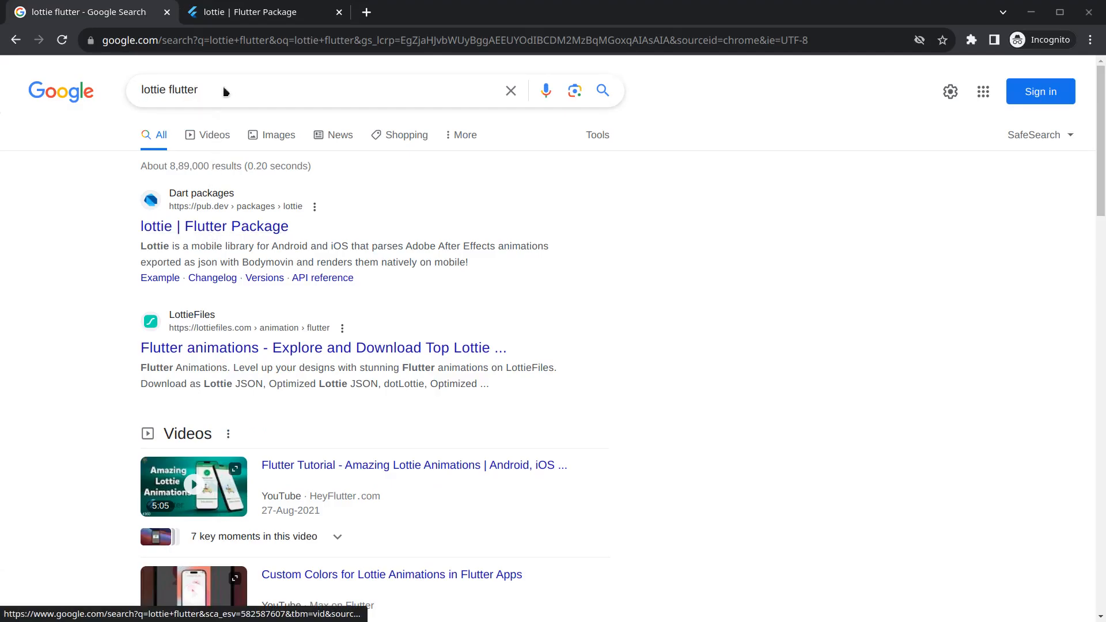
{"action": "left_click", "coordinate": [256, 12]}
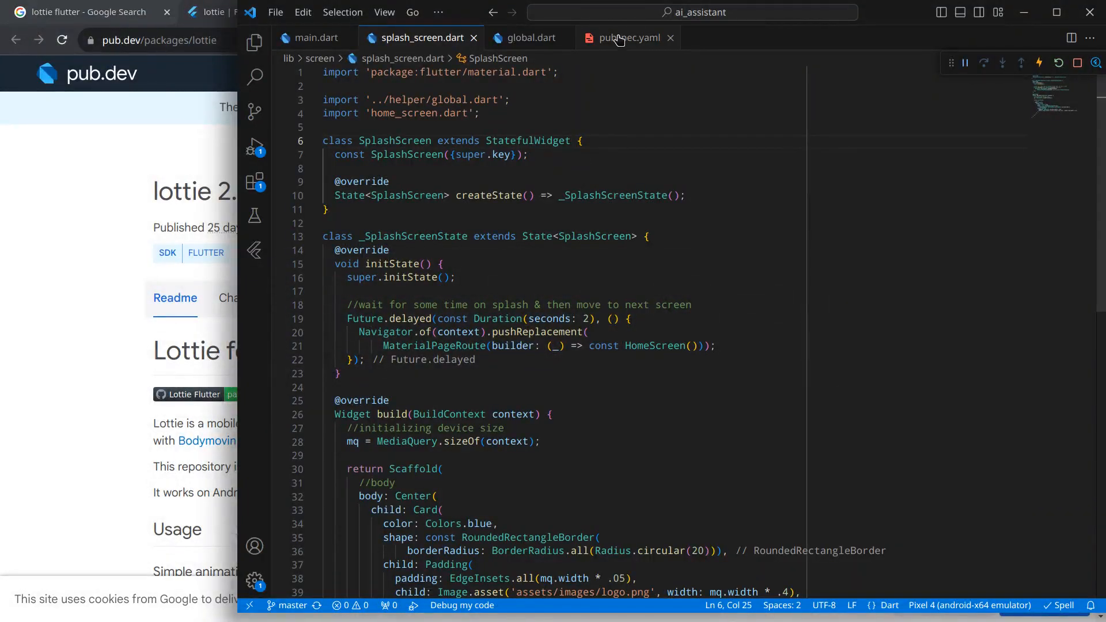
Add 'lottie: ^2.7.0' under dependencies in pubspec.yaml with a Lottie animations comment
{"action": "left_click", "coordinate": [623, 36]}
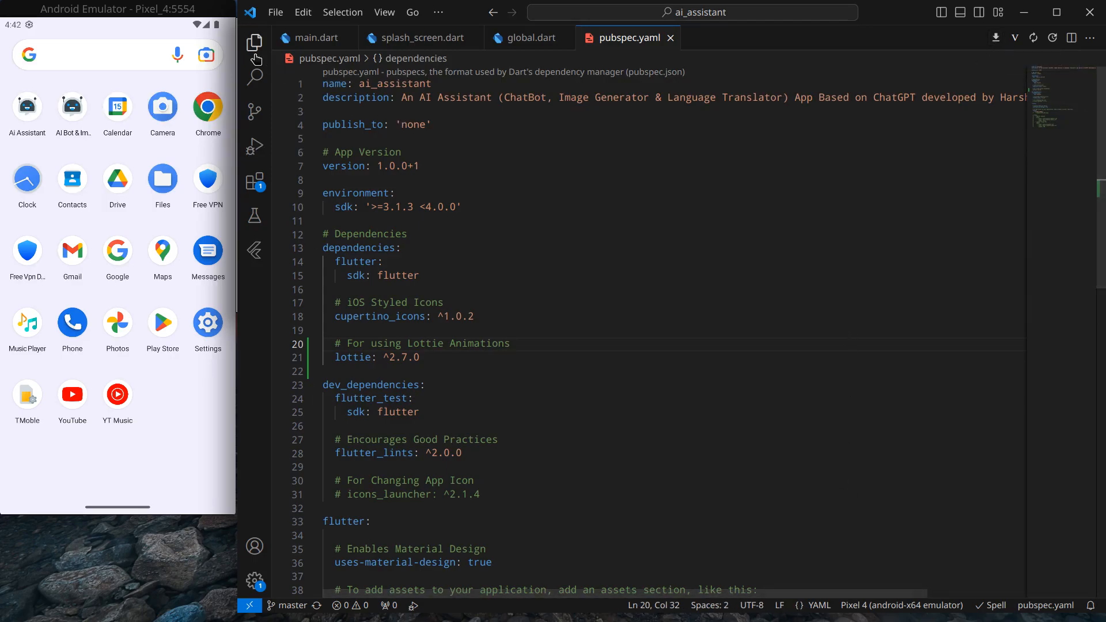
{"action": "left_click", "coordinate": [255, 43]}
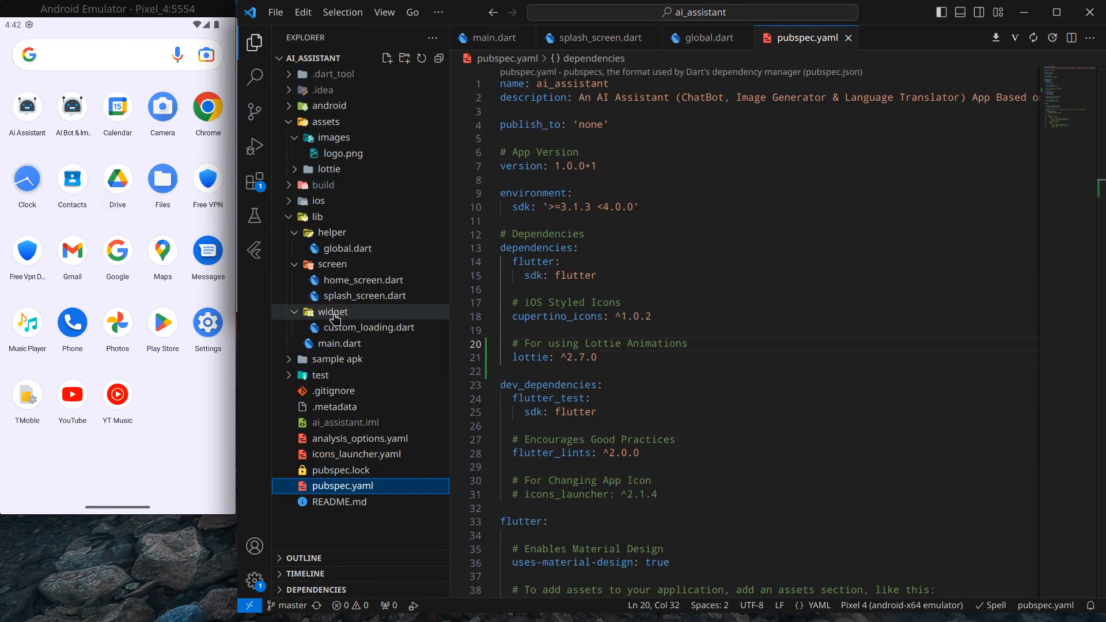
In custom_loading.dart, import flutter/material.dart and insert a CustomLoading stateless widget skeleton
{"action": "left_click", "coordinate": [369, 328]}
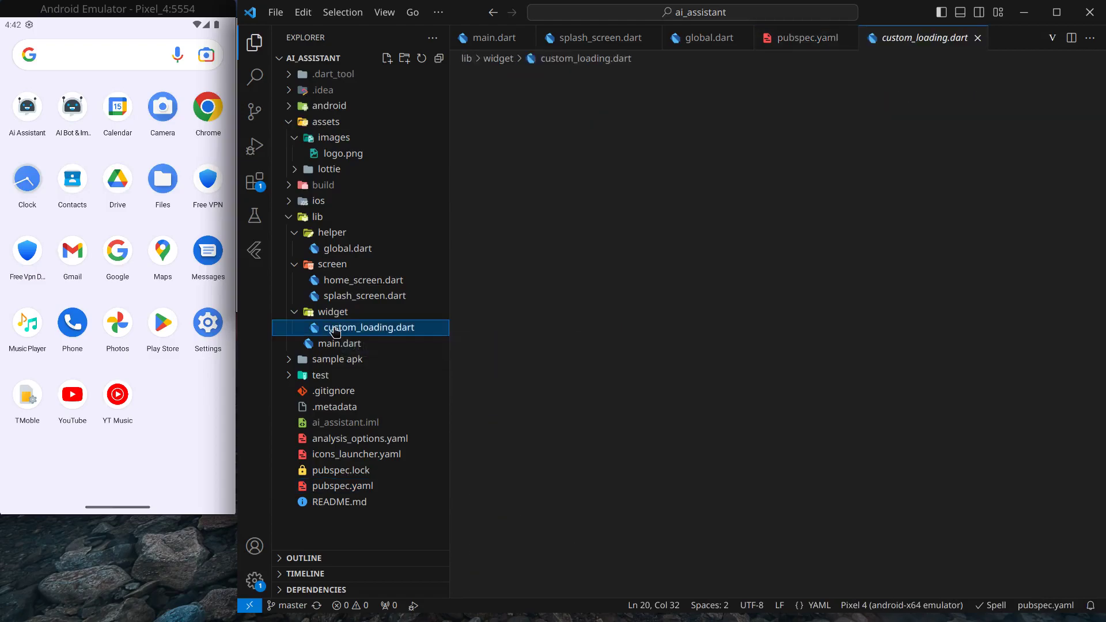
{"action": "left_click", "coordinate": [369, 328]}
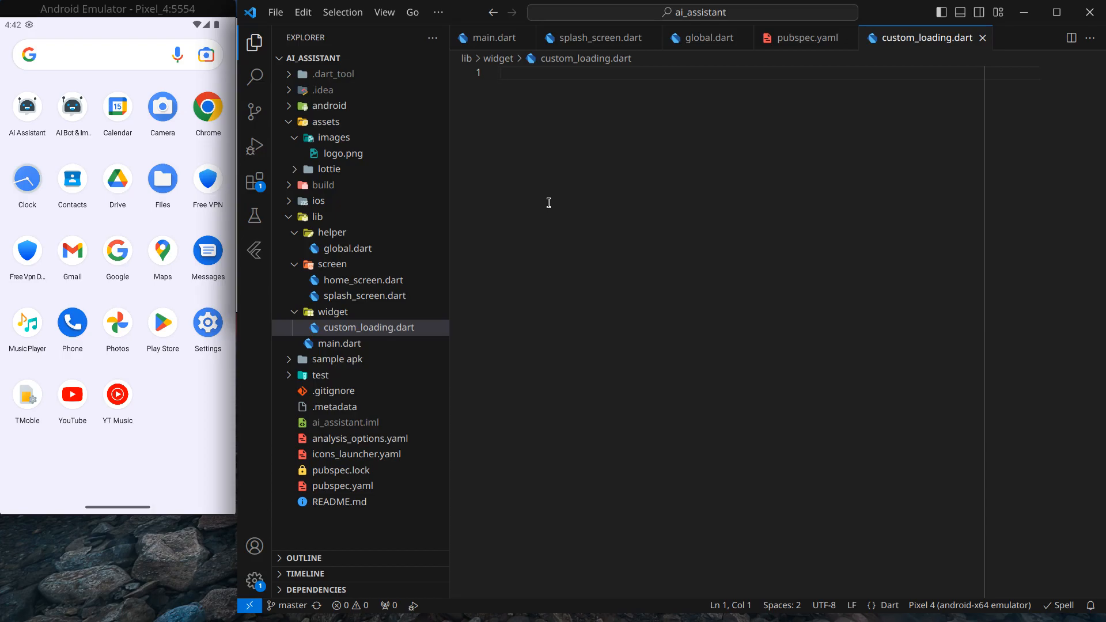
{"action": "mouse_move", "coordinate": [434, 270]}
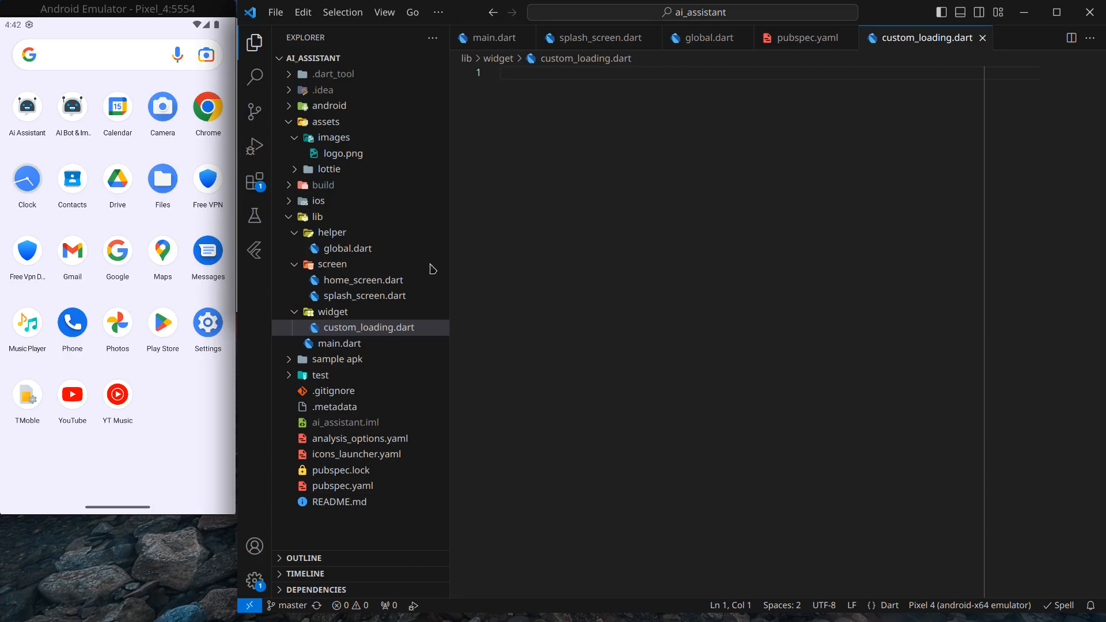
{"action": "mouse_move", "coordinate": [566, 183]}
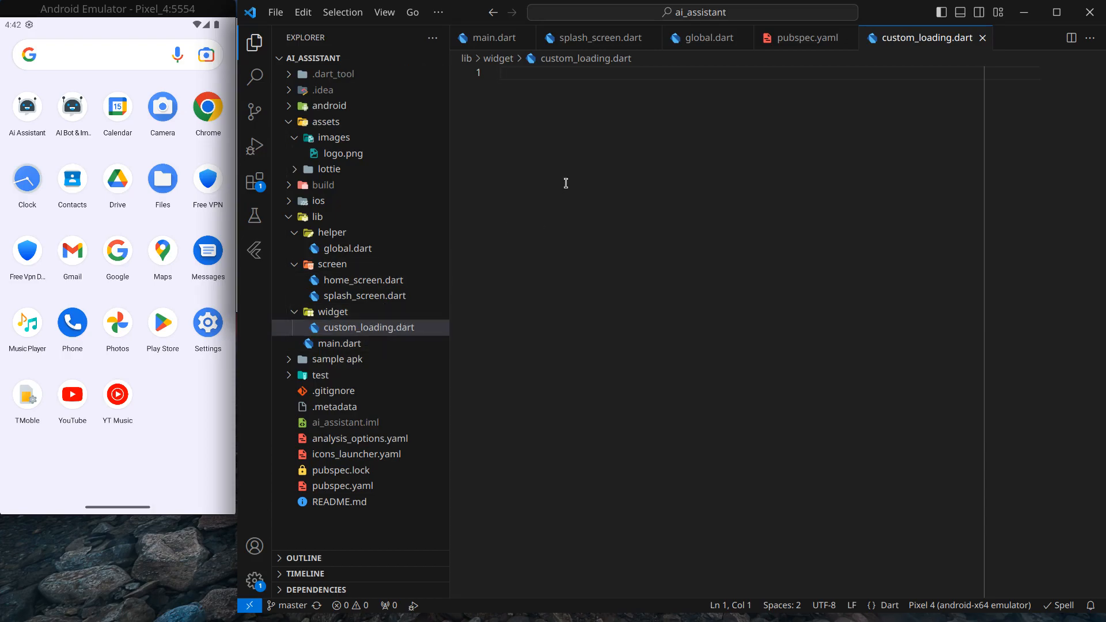
{"action": "type", "text": "import '';"}
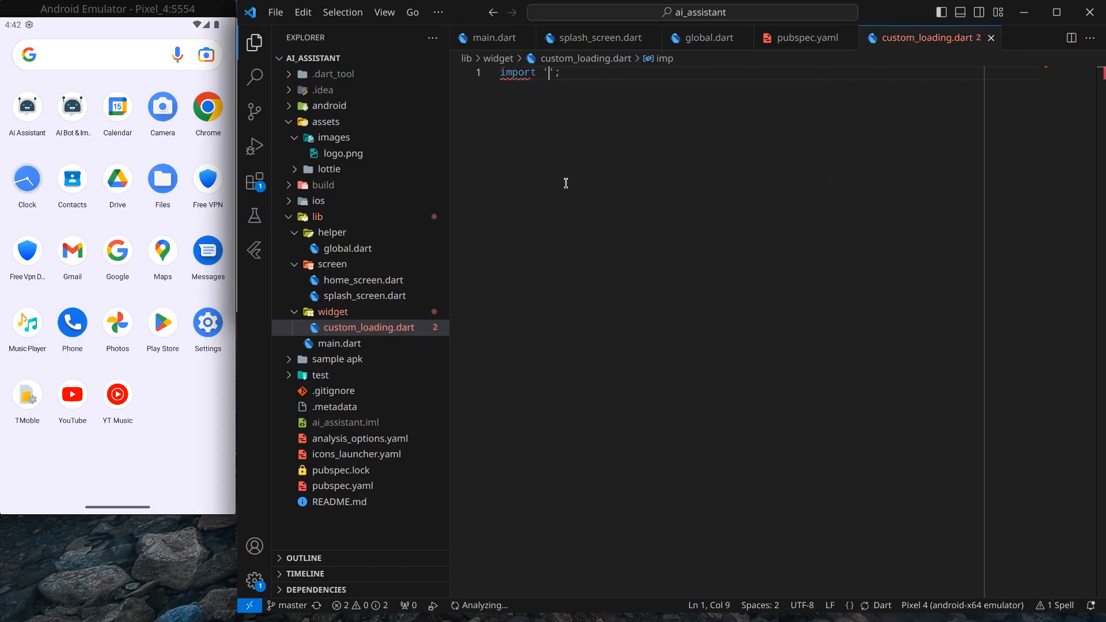
{"action": "type", "text": "material.dart"}
{"action": "type", "text": "st"}
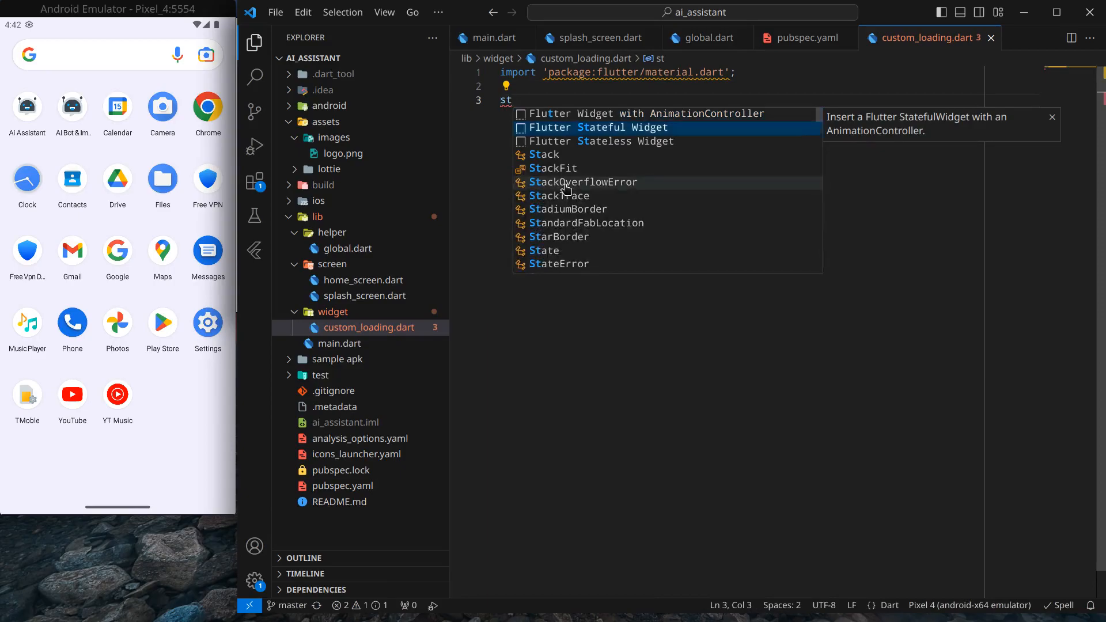
{"action": "left_click", "coordinate": [601, 140]}
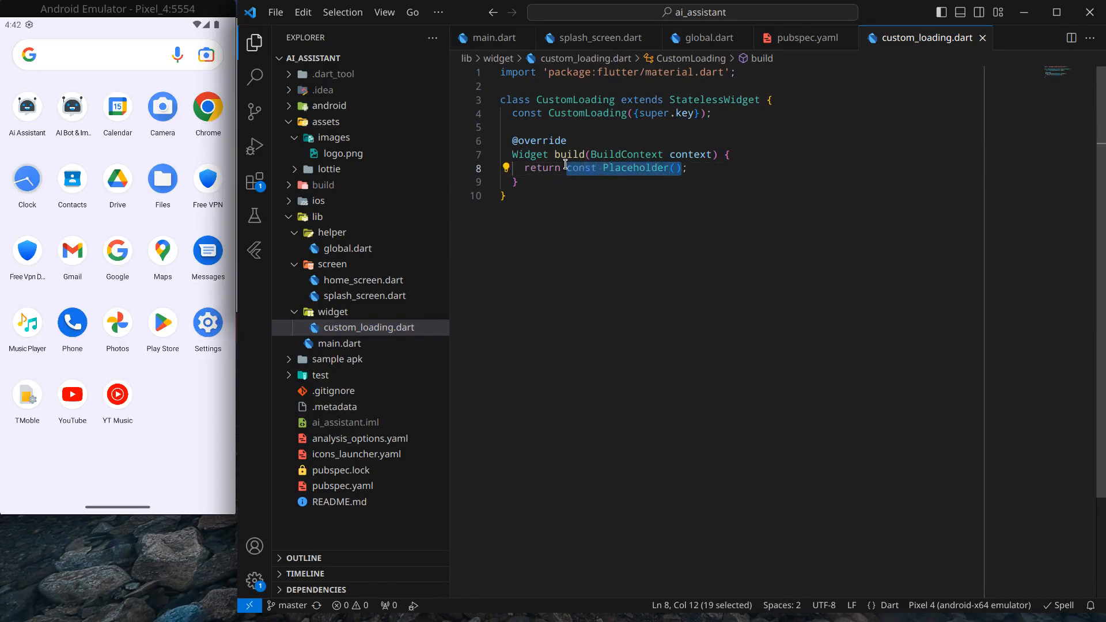
Replace Placeholder with Lottie.asset(…), auto-importing the lottie package
{"action": "type", "text": "Lottie;"}
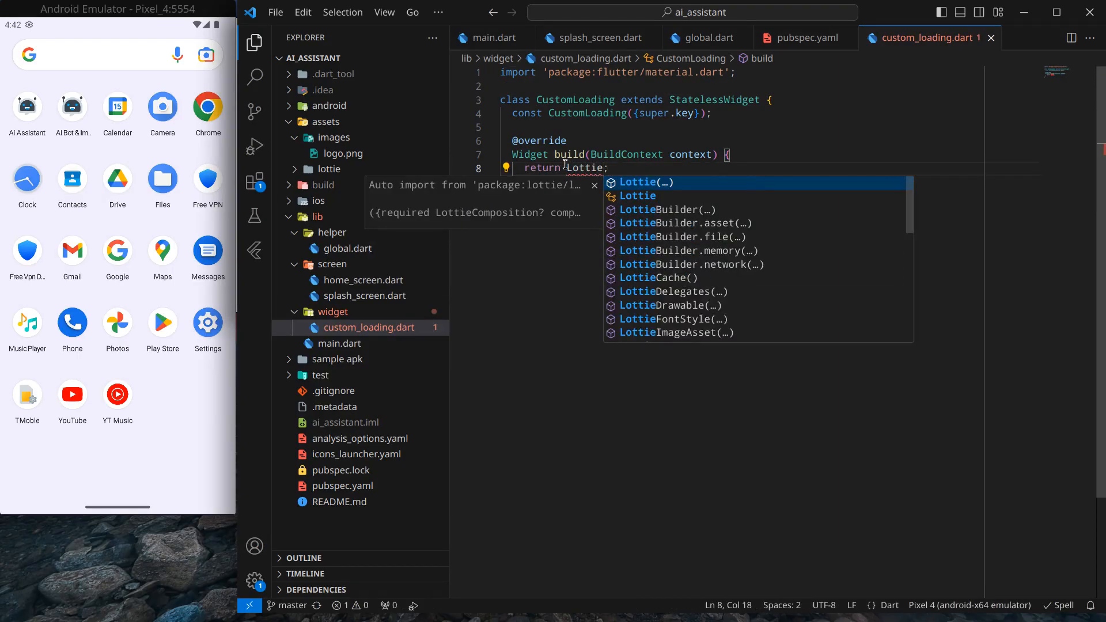
{"action": "left_click", "coordinate": [638, 195]}
{"action": "type", "text": ".asset(name)"}
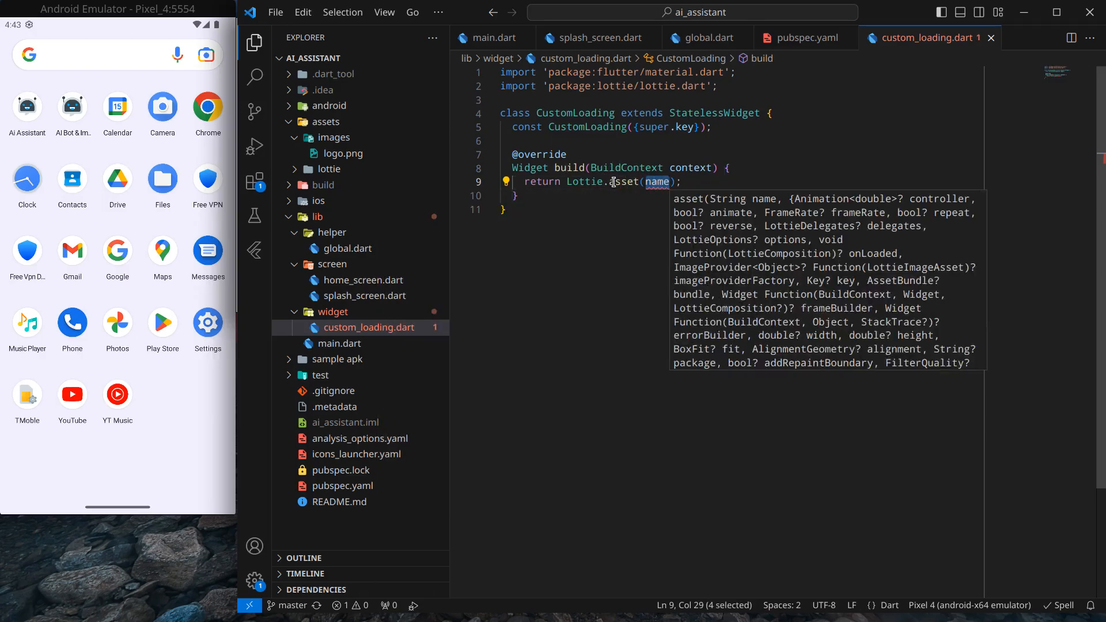
{"action": "key", "text": "Backspace"}
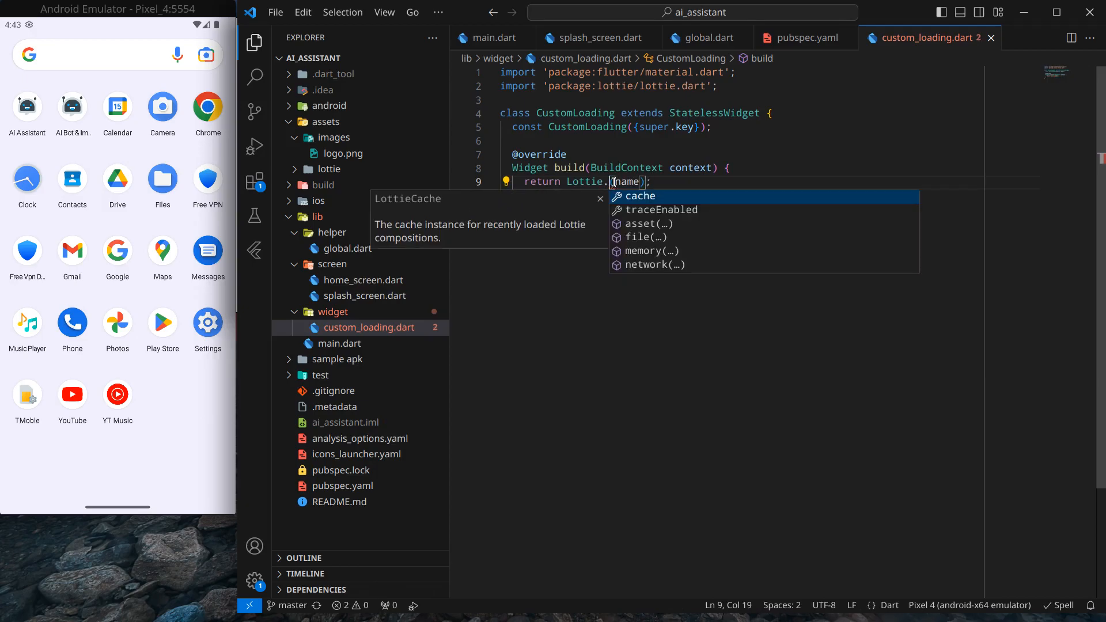
{"action": "mouse_move", "coordinate": [634, 246]}
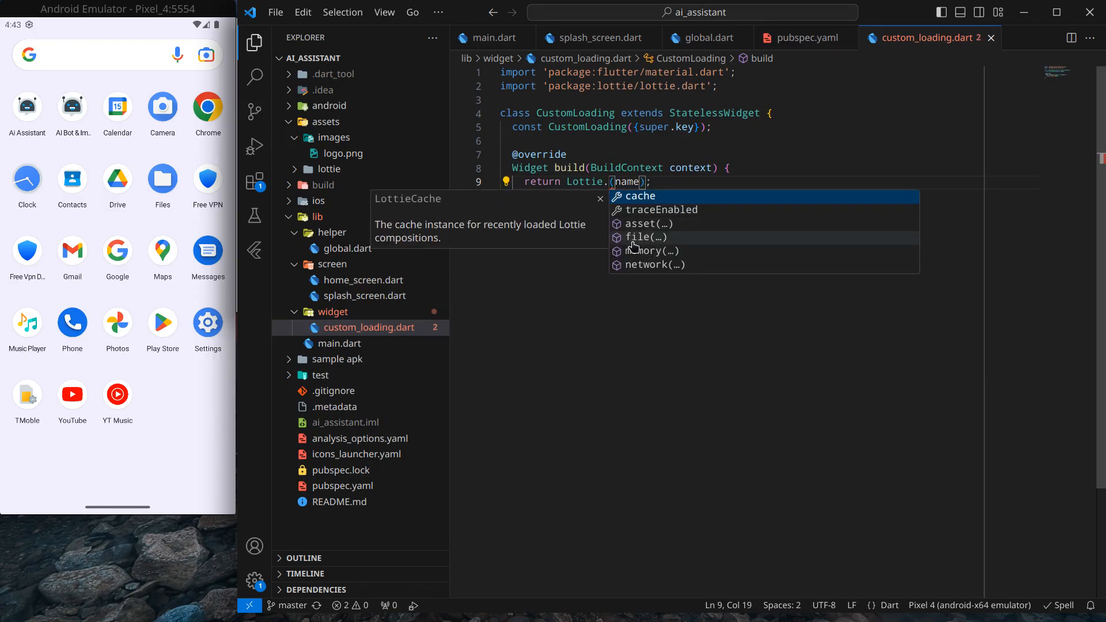
{"action": "mouse_move", "coordinate": [636, 270]}
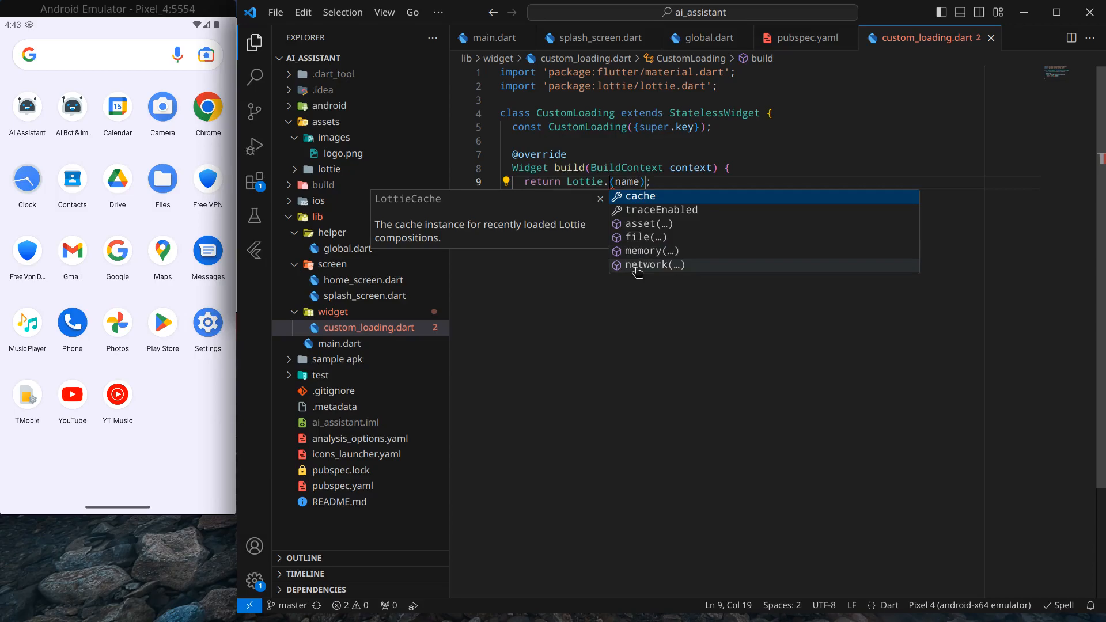
{"action": "mouse_move", "coordinate": [646, 224]}
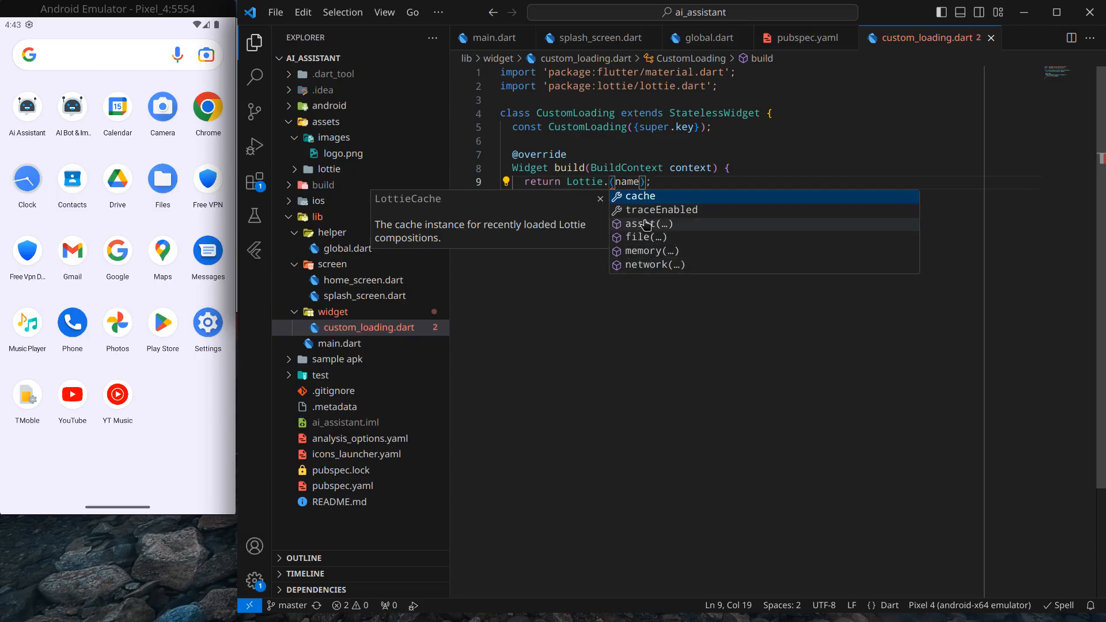
{"action": "left_click", "coordinate": [643, 223]}
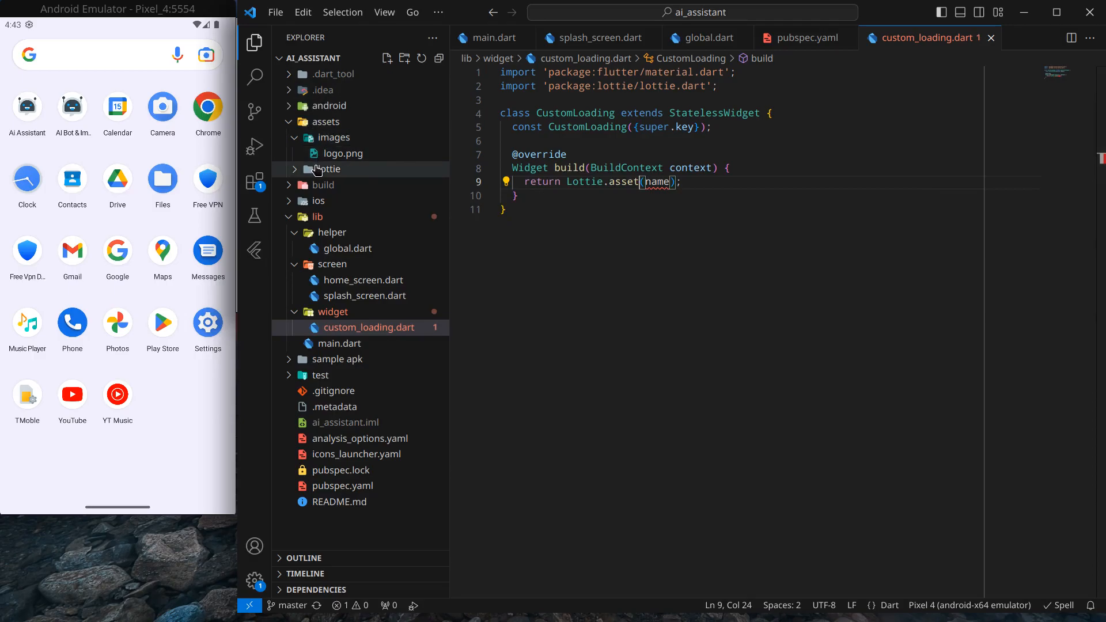
Copy loading.json's path and set Lottie.asset to 'assets/lottie/loading.json'
{"action": "left_click", "coordinate": [325, 168]}
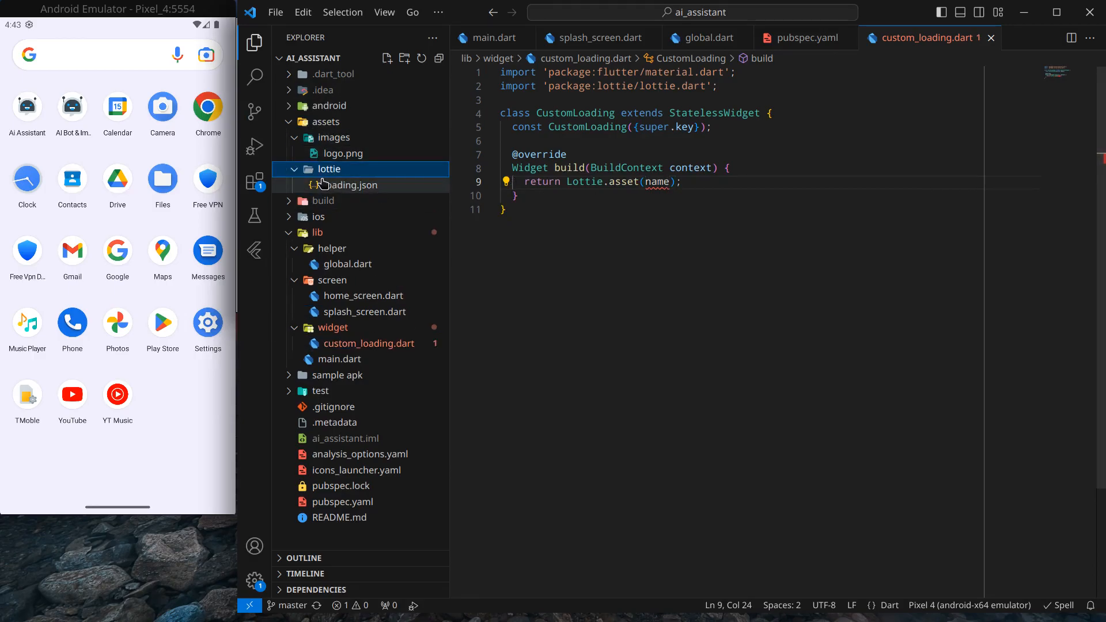
{"action": "right_click", "coordinate": [339, 184]}
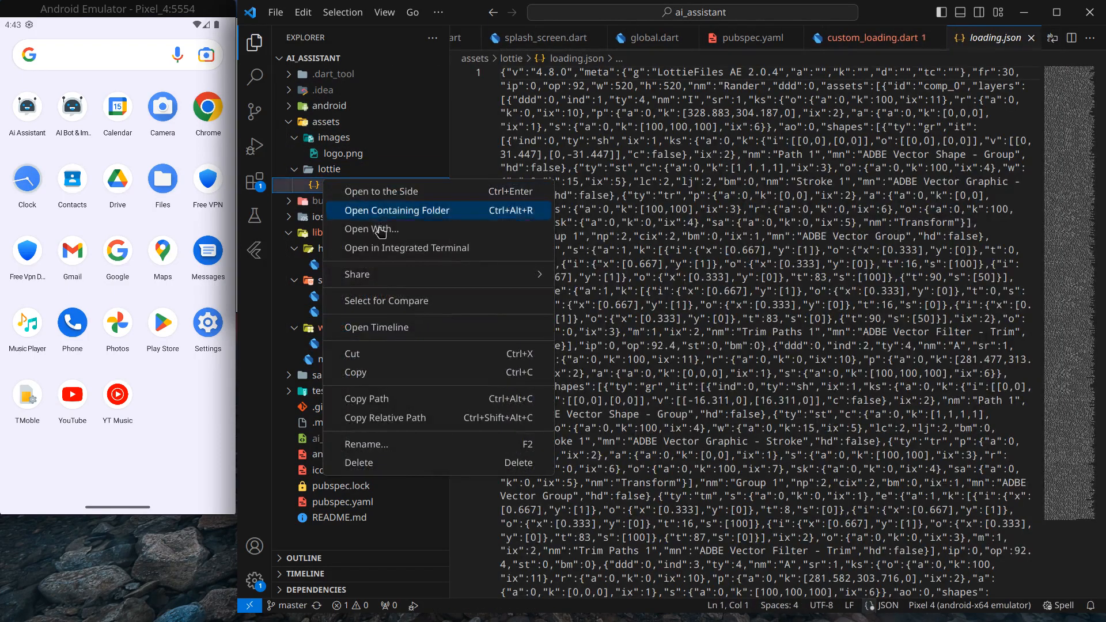
{"action": "mouse_move", "coordinate": [392, 410]}
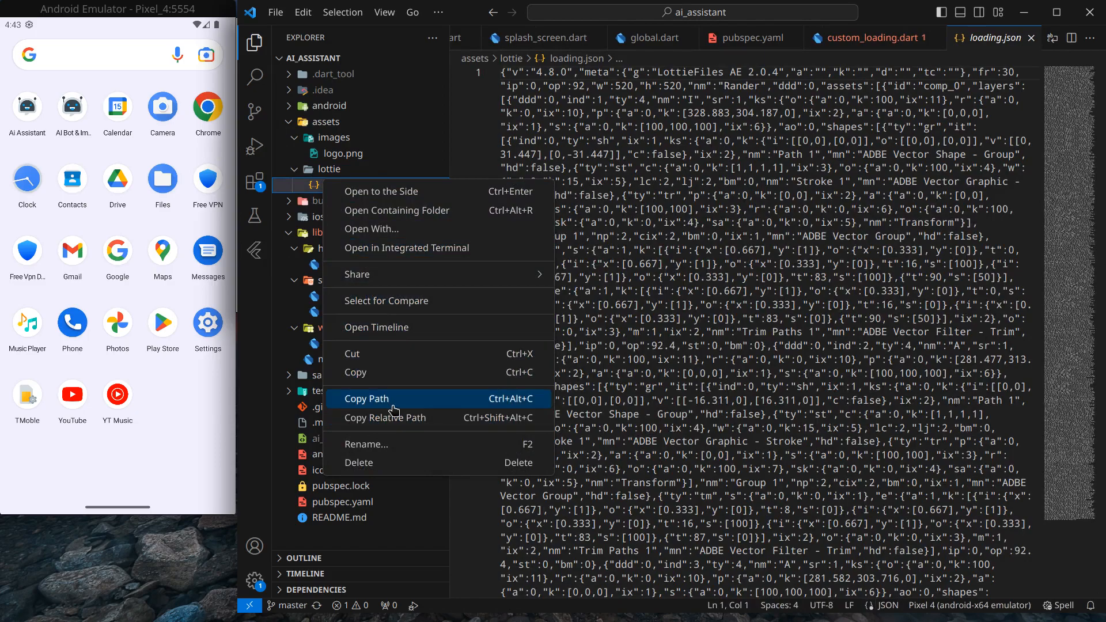
{"action": "left_click", "coordinate": [366, 398]}
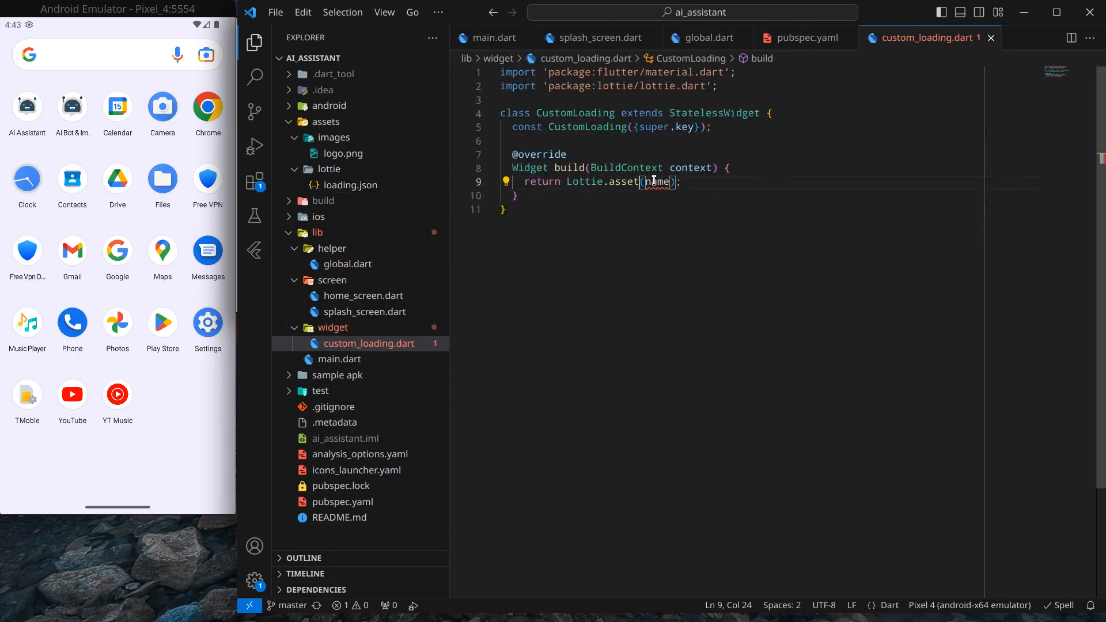
{"action": "type", "text": "'assets/lottie/loading.json'"}
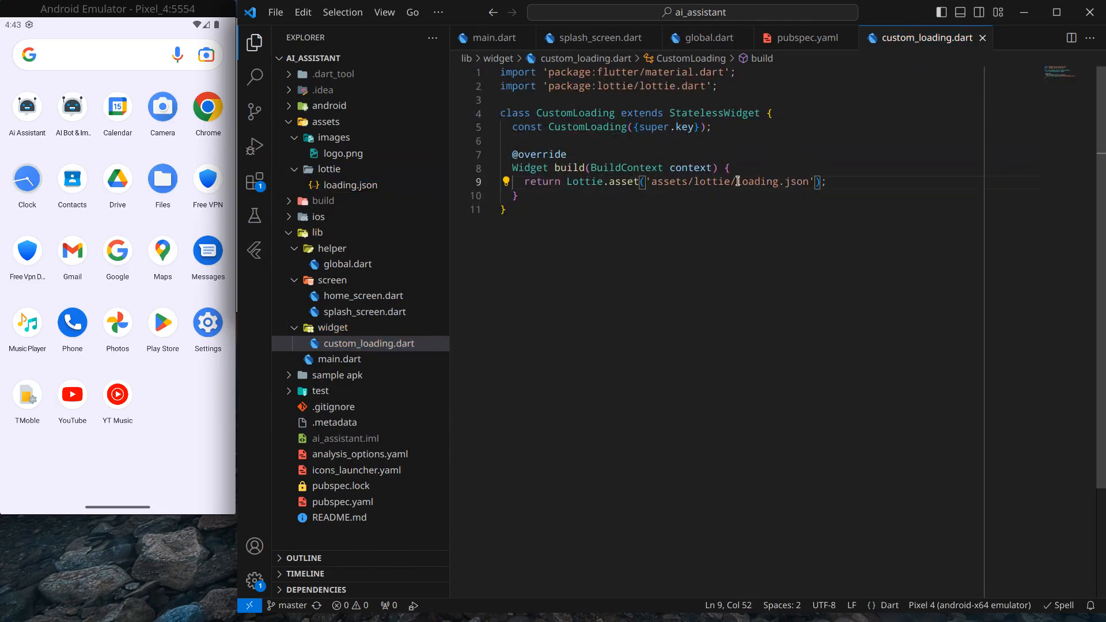
{"action": "left_click", "coordinate": [801, 36]}
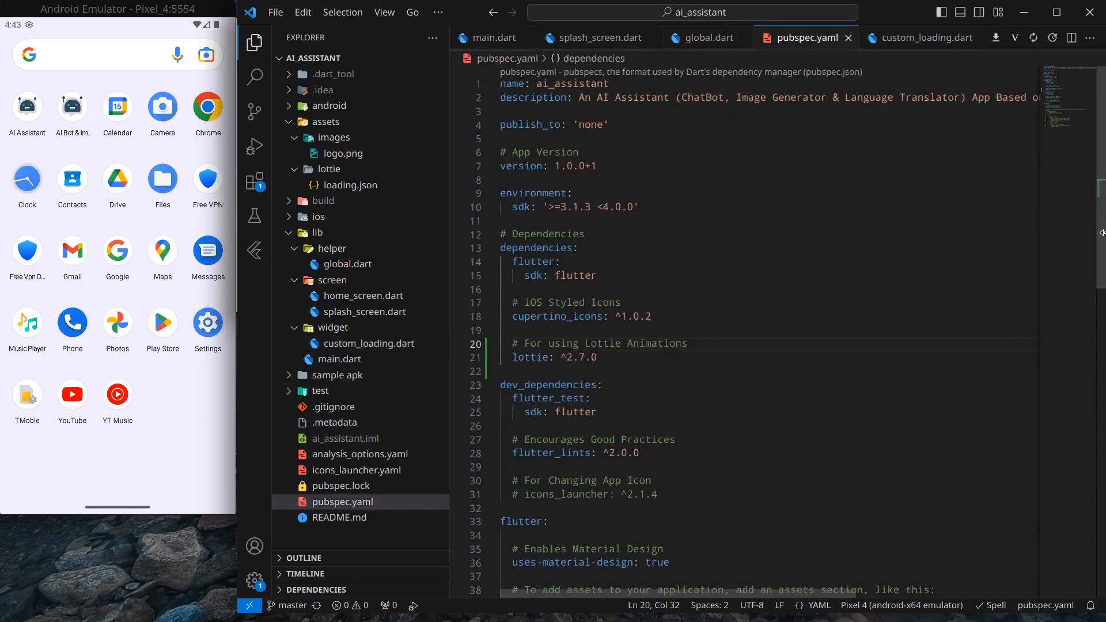
Declare '- assets/lottie/' in pubspec.yaml's assets section and run pub get on save
{"action": "scroll", "scroll_direction": "down", "scroll_amount": 3}
{"action": "type", "text": "- assets/lott/"}
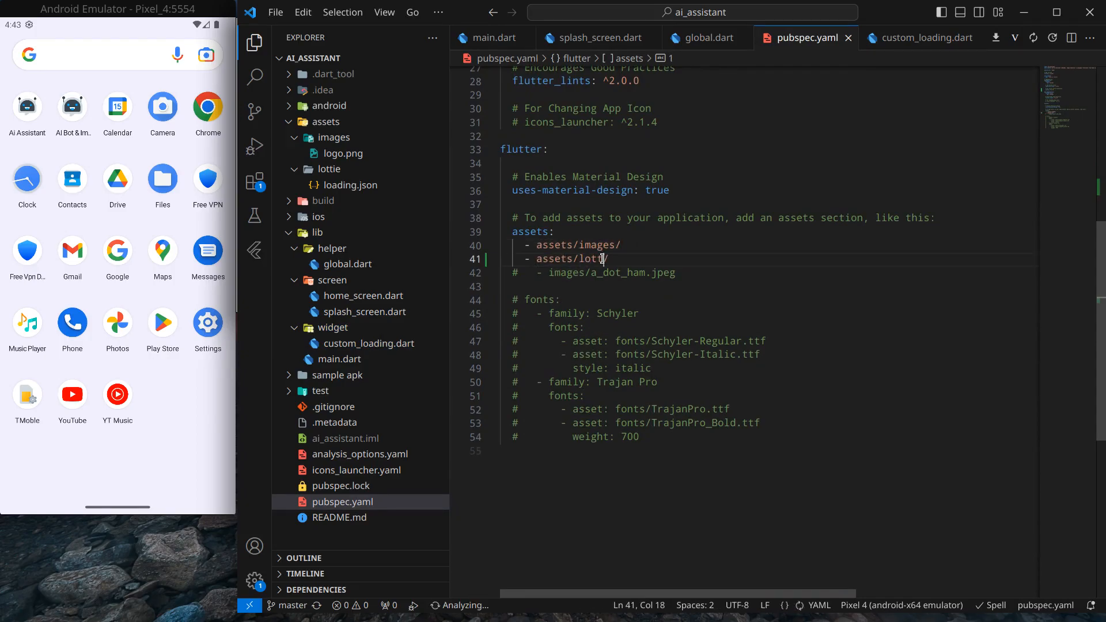
{"action": "type", "text": "e/"}
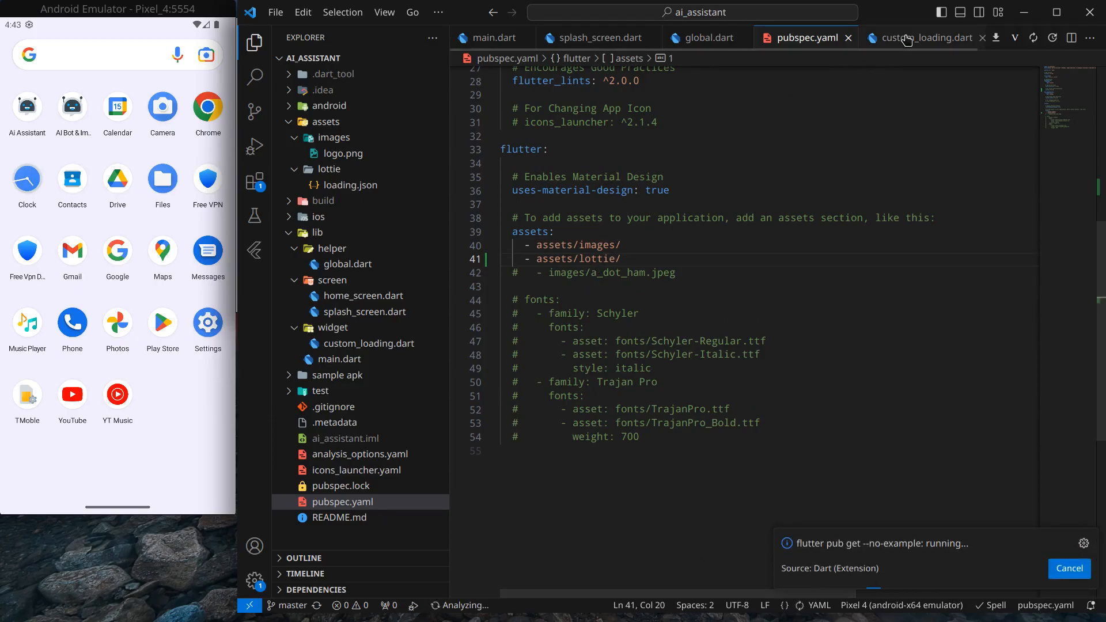
{"action": "left_click", "coordinate": [920, 37]}
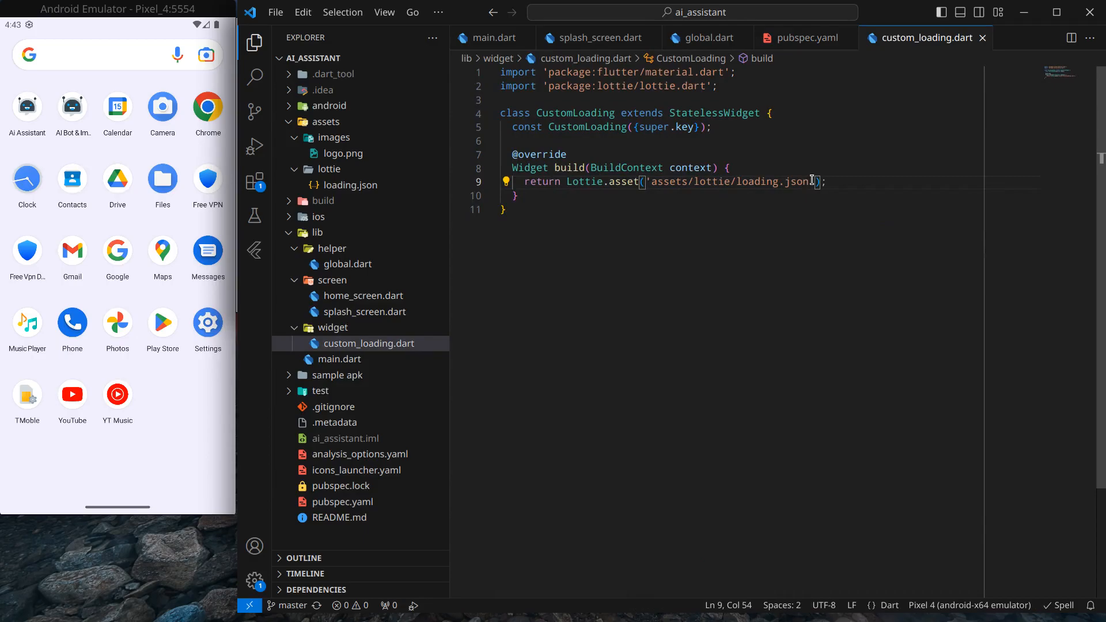
Add 'width: 100' to the Lottie.asset call in CustomLoading and save
{"action": "type", "text": ", w"}
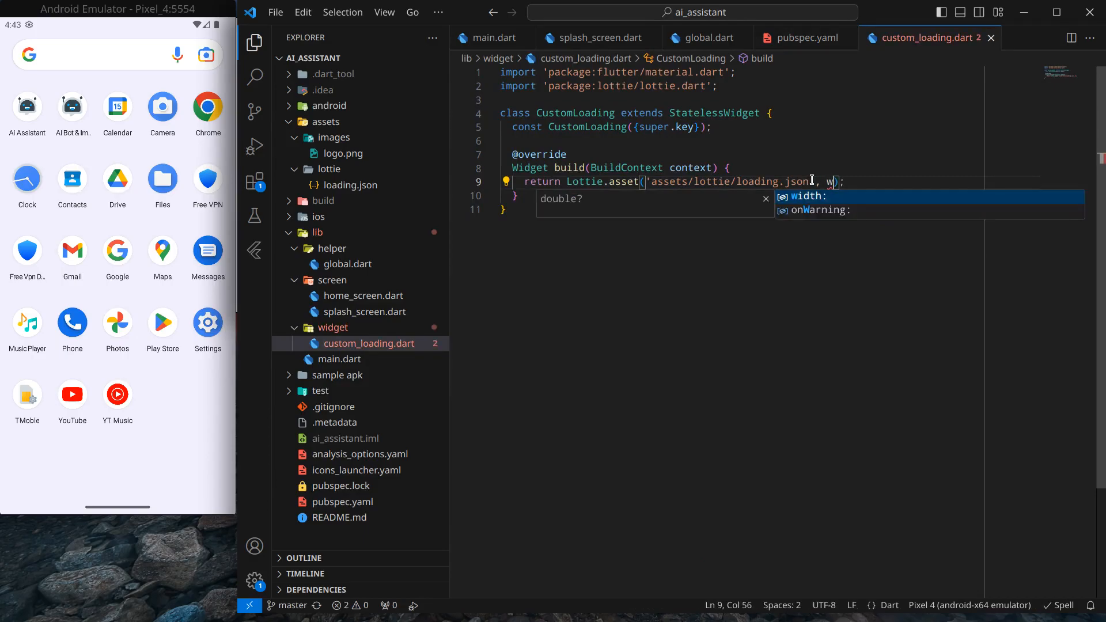
{"action": "type", "text": "idth: 100"}
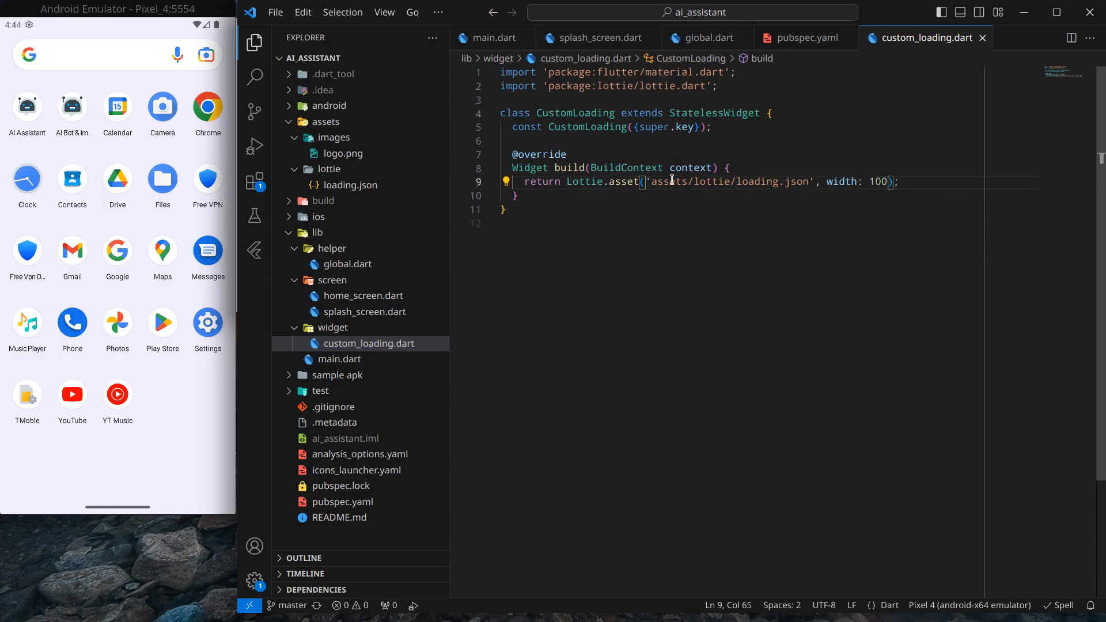
{"action": "left_click", "coordinate": [598, 37]}
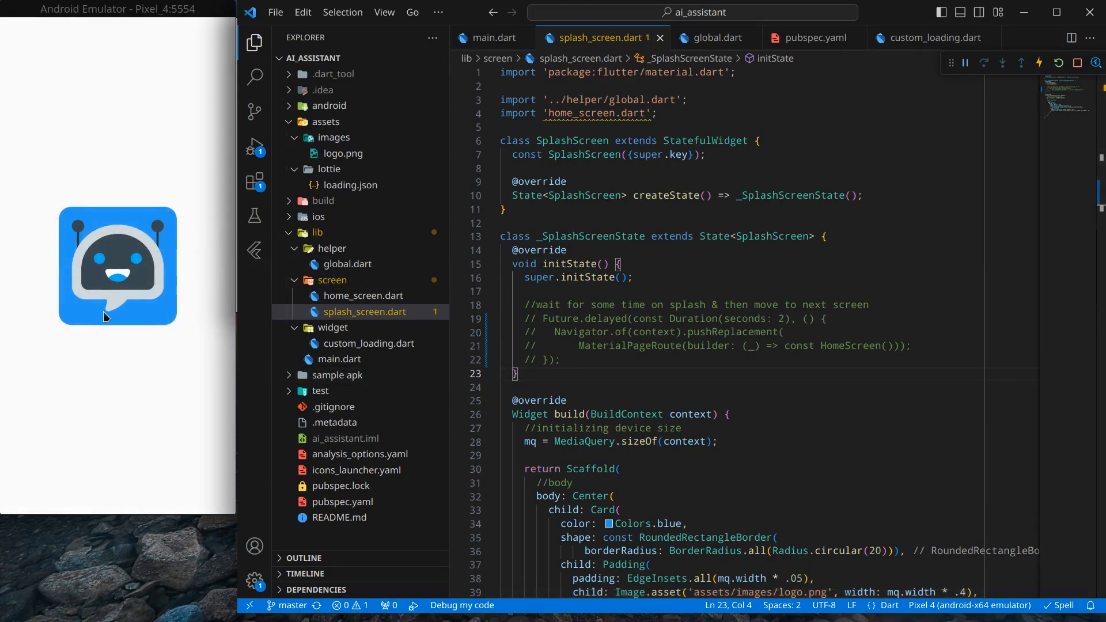
{"action": "mouse_move", "coordinate": [81, 205]}
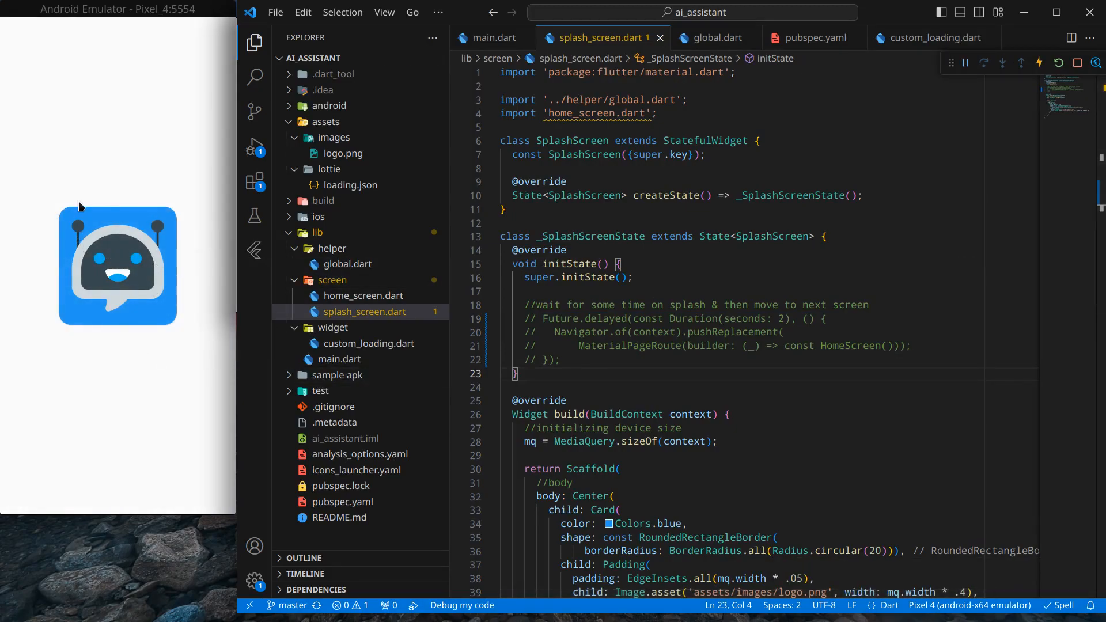
{"action": "mouse_move", "coordinate": [1101, 205]}
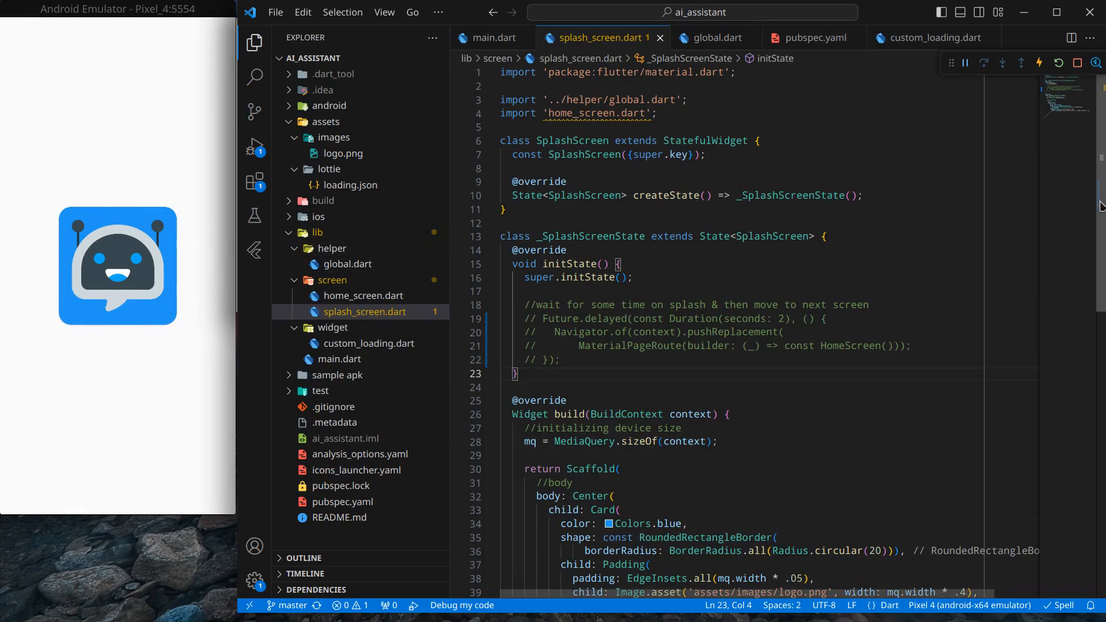
Remove the Center widget around the logo Card and wrap the Card in a Column
{"action": "scroll", "scroll_direction": "down", "scroll_amount": 3}
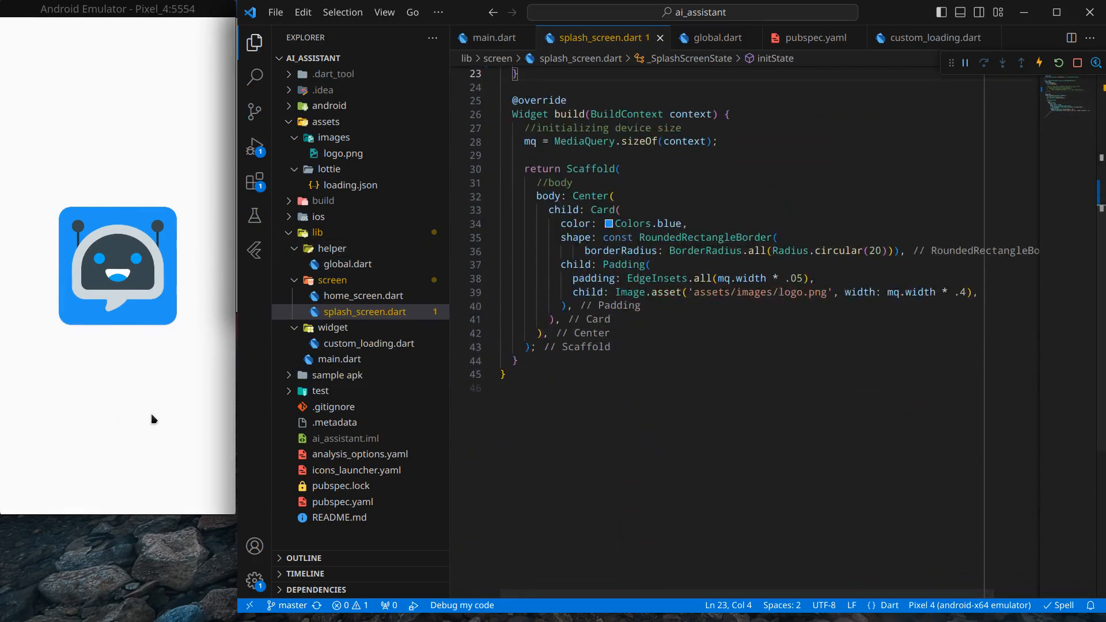
{"action": "double_click", "coordinate": [592, 195]}
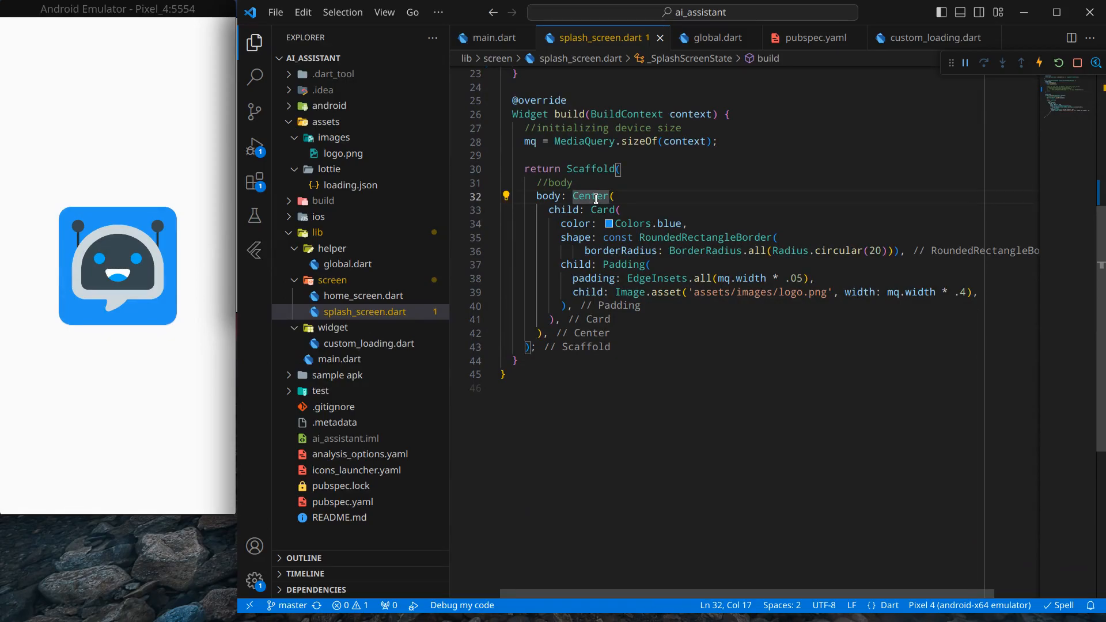
{"action": "left_click", "coordinate": [506, 196]}
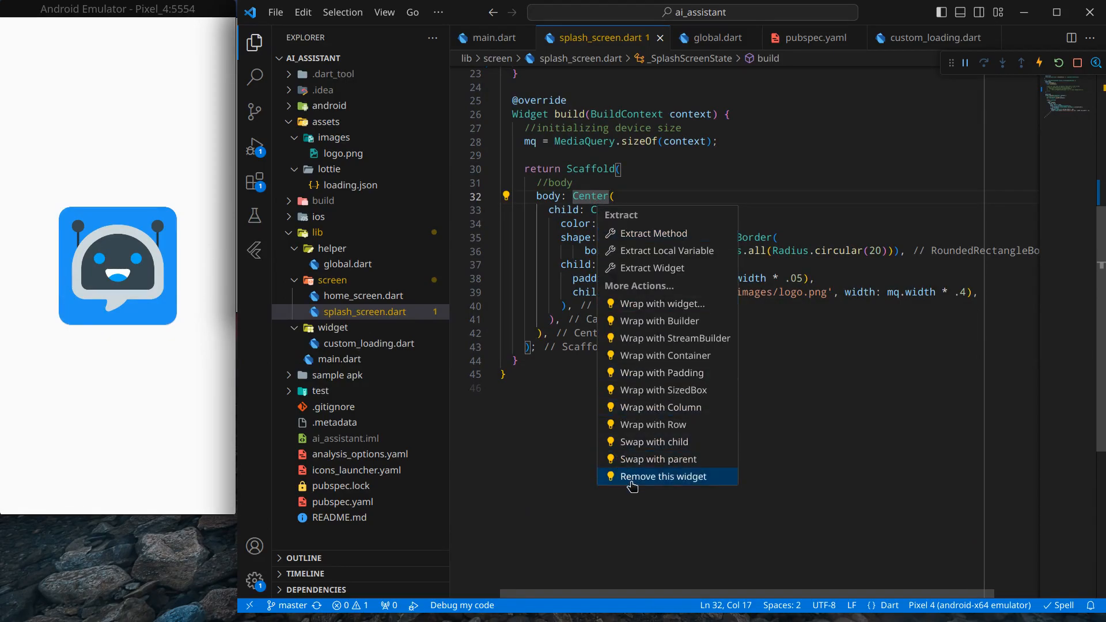
{"action": "left_click", "coordinate": [664, 477]}
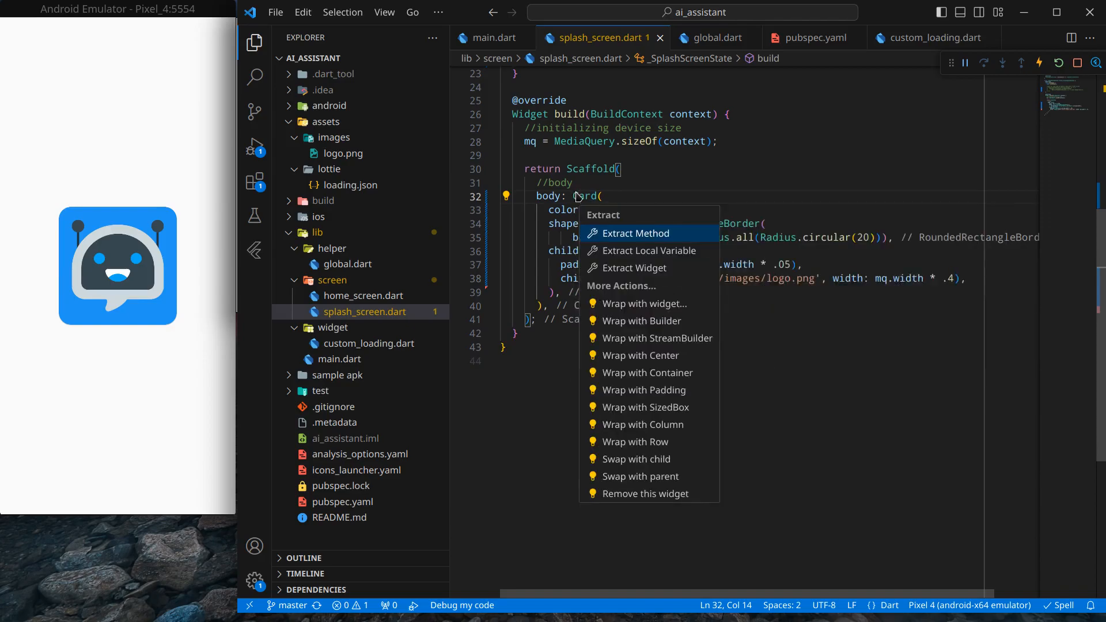
{"action": "mouse_move", "coordinate": [666, 424]}
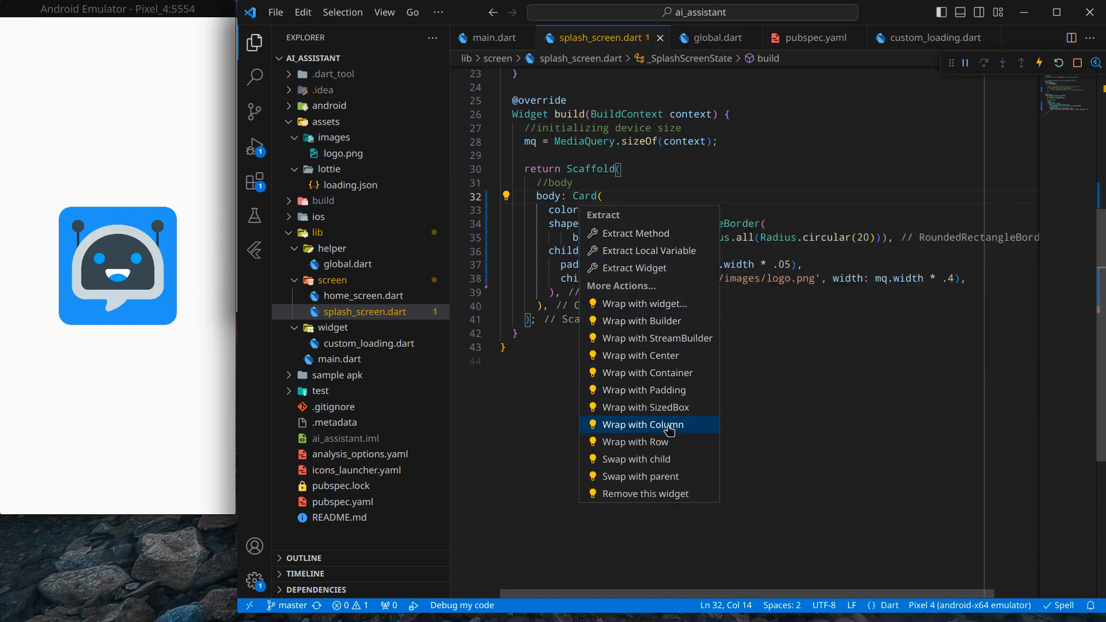
{"action": "left_click", "coordinate": [643, 424]}
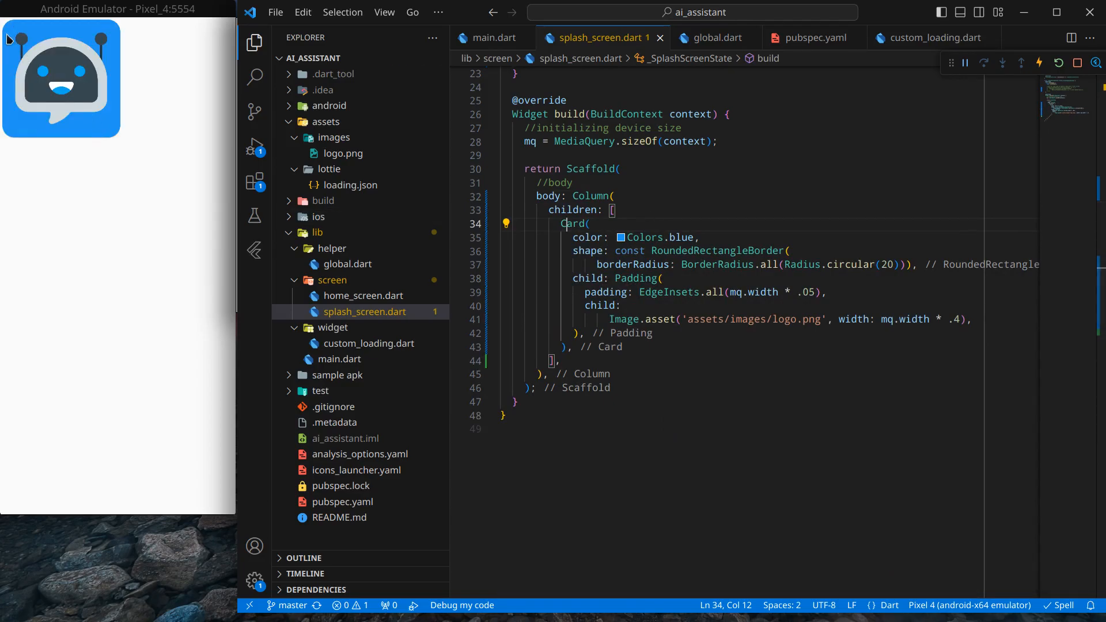
Wrap the Column in a SizedBox with width double.maxFinite
{"action": "double_click", "coordinate": [593, 196]}
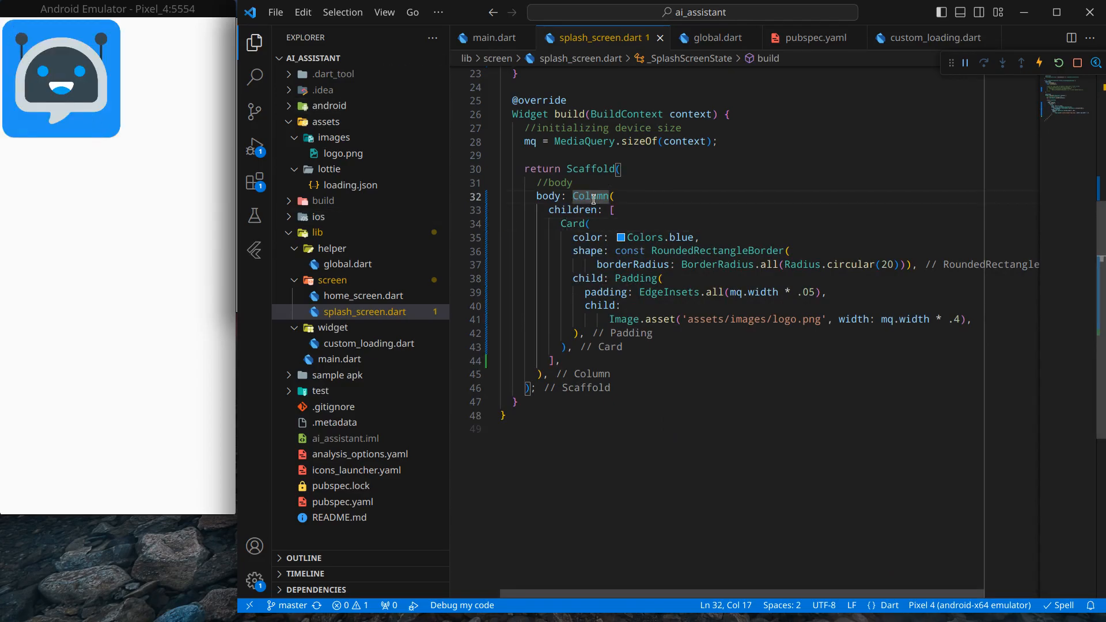
{"action": "left_click", "coordinate": [499, 196]}
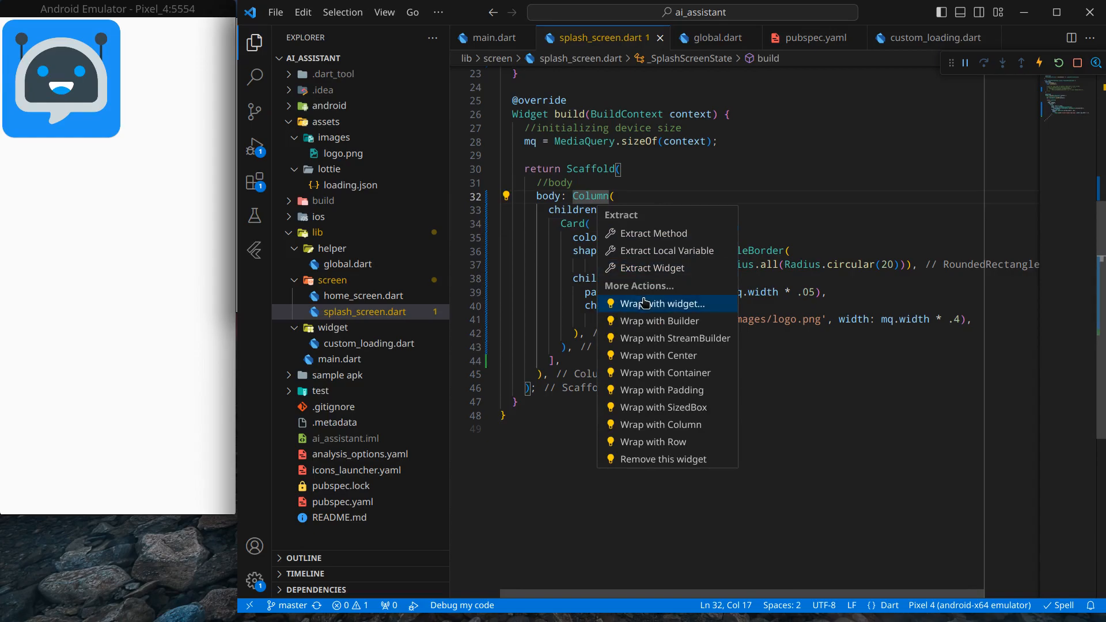
{"action": "left_click", "coordinate": [658, 304]}
{"action": "type", "text": "width:"}
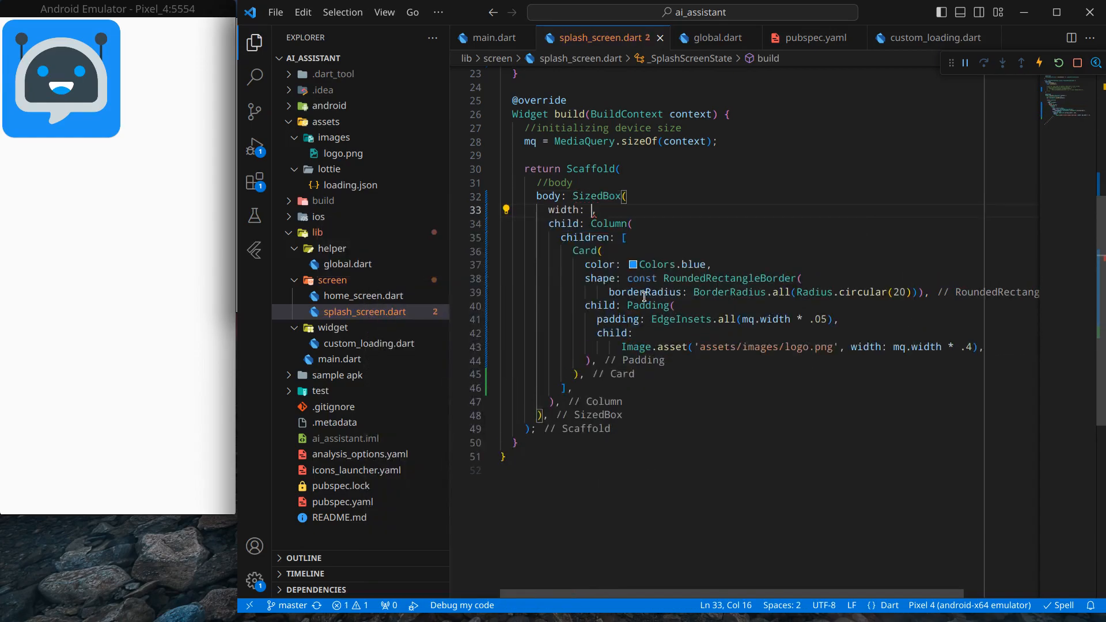
{"action": "type", "text": "double.maxFinite"}
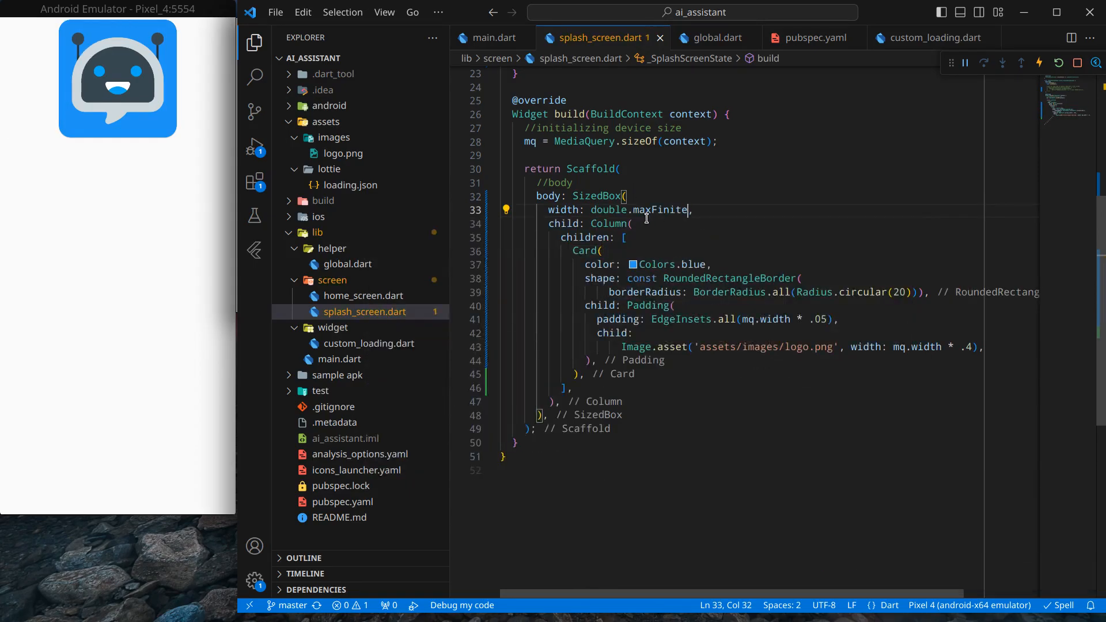
{"action": "left_click", "coordinate": [601, 223]}
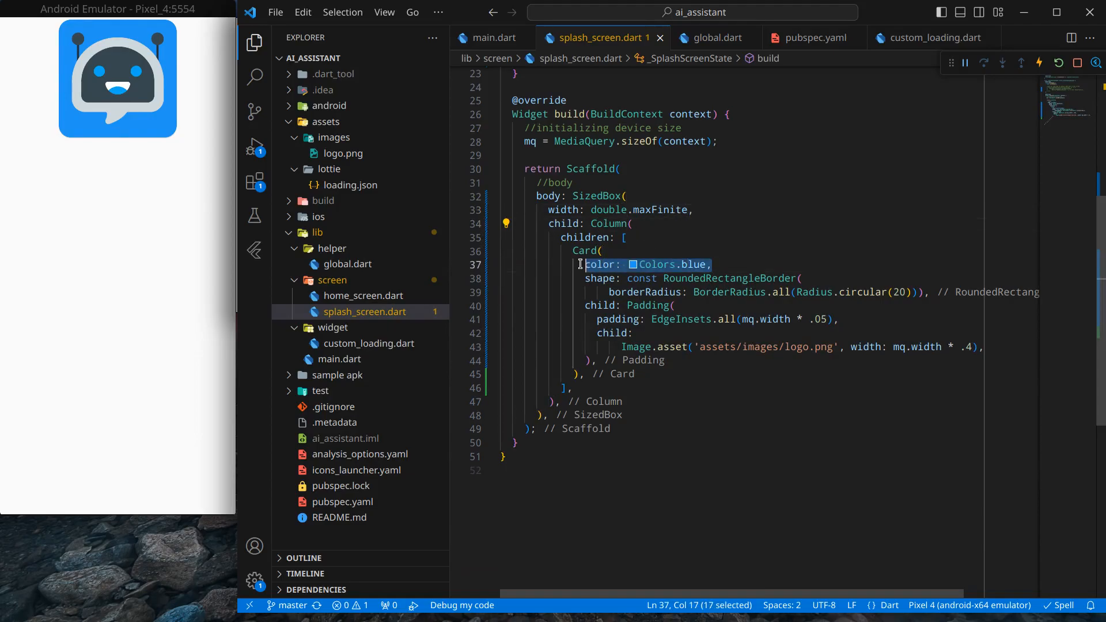
Delete the Card's Colors.blue and add a Spacer and CustomLoading() below the logo
{"action": "key", "text": "Delete"}
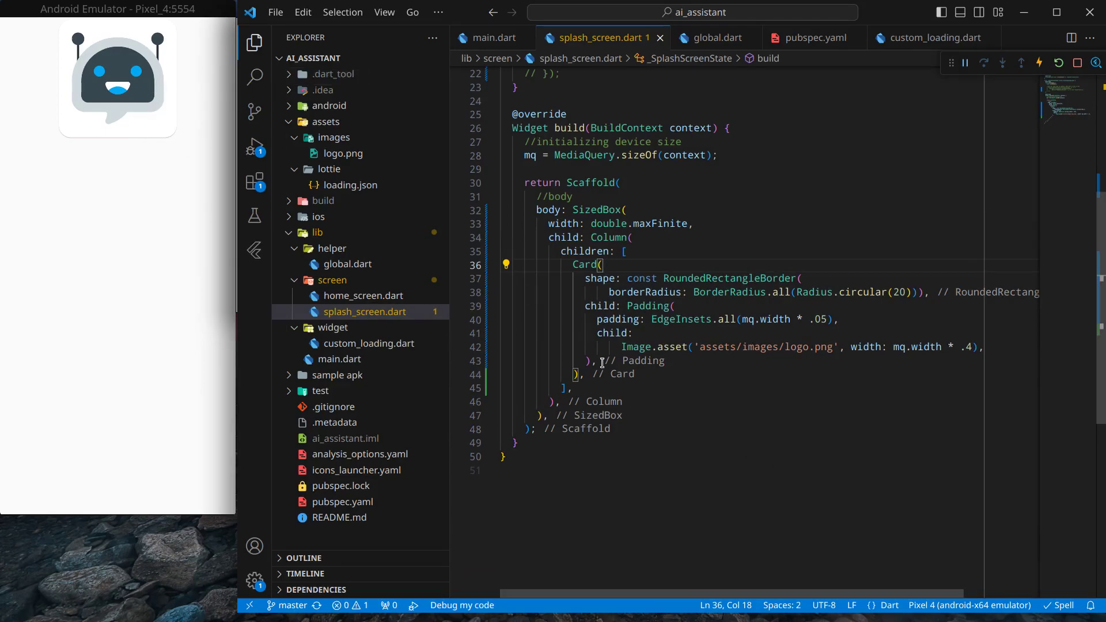
{"action": "type", "text": "CustomLoading("}
{"action": "type", "text": "//"}
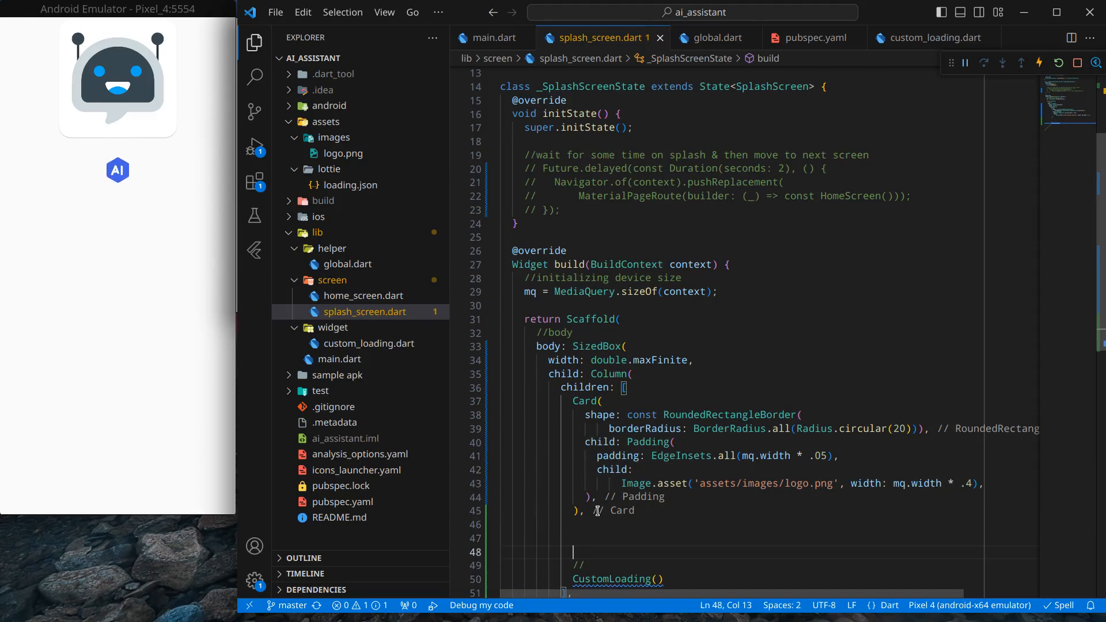
{"action": "type", "text": "S"}
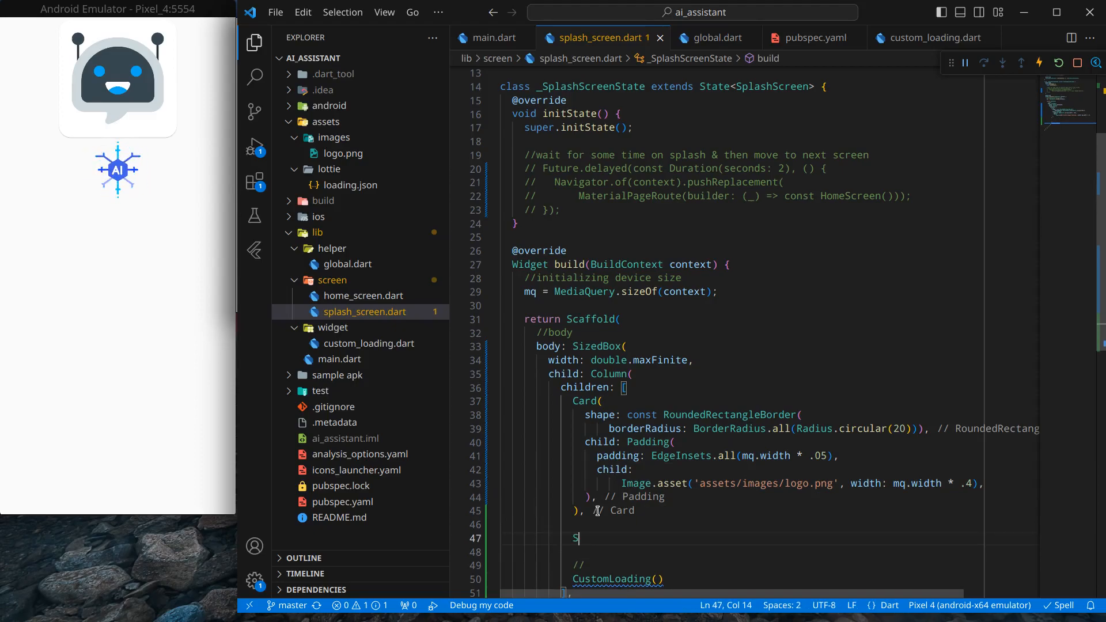
{"action": "type", "text": "pacer(),"}
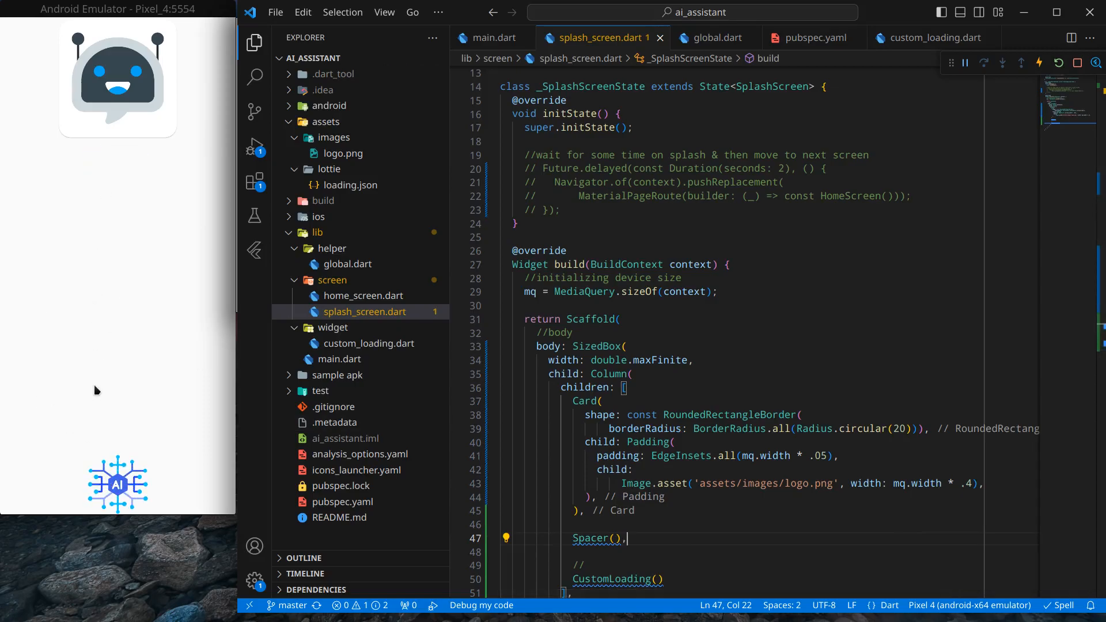
{"action": "mouse_move", "coordinate": [121, 475]}
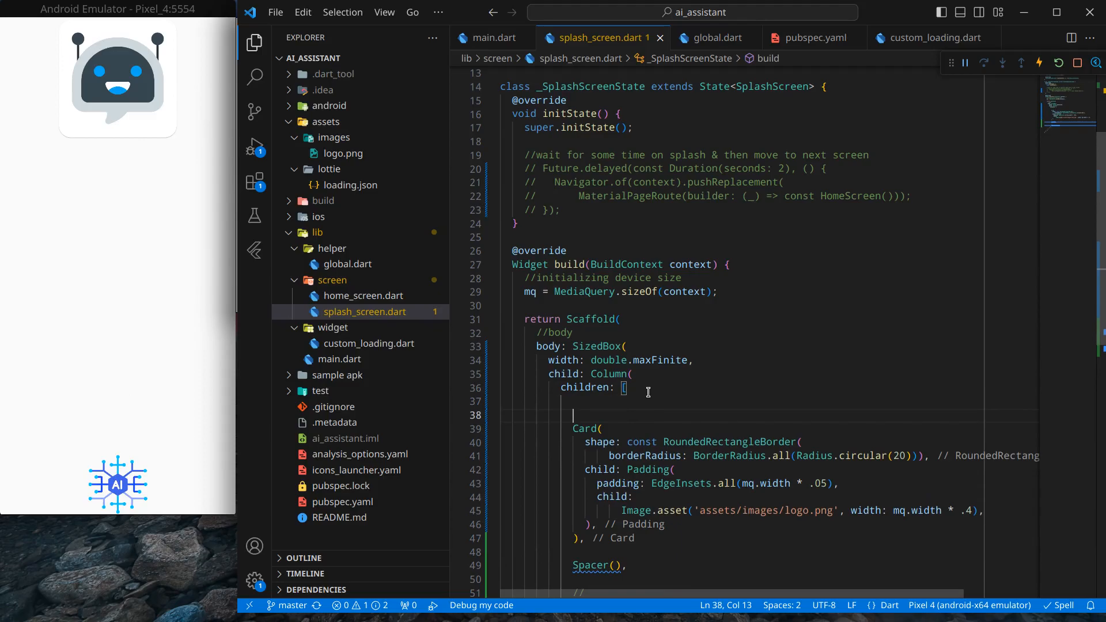
Add Spacer() before the Card and after CustomLoading(), with the top Spacer at flex: 2
{"action": "type", "text": "Spacer(),"}
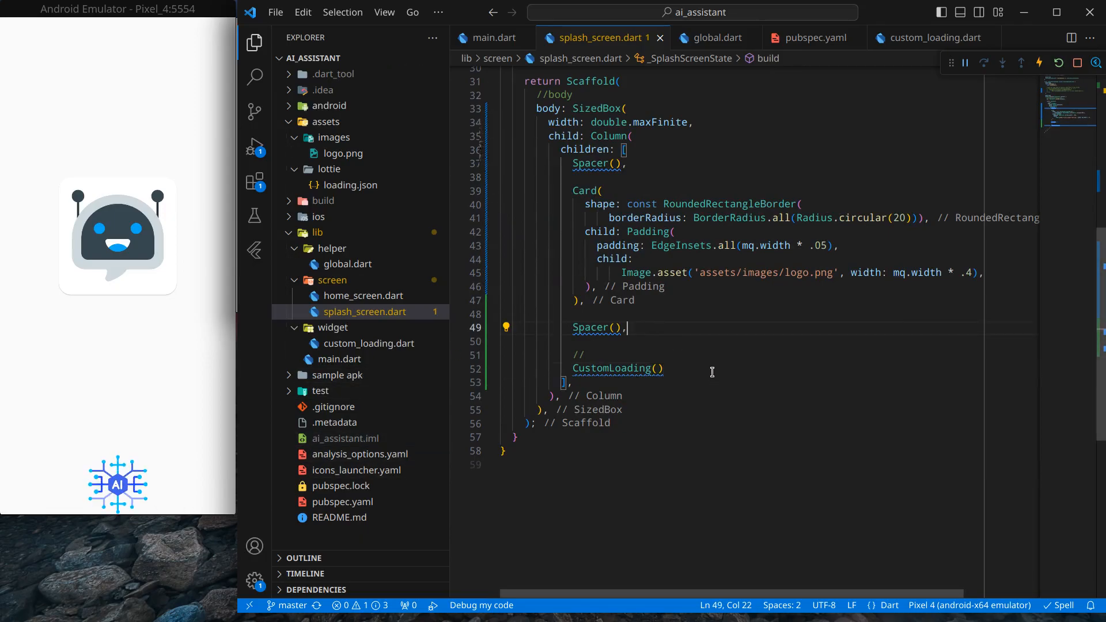
{"action": "type", "text": "Spacer(),"}
{"action": "left_click", "coordinate": [601, 162]}
{"action": "type", "text": "flex: ,"}
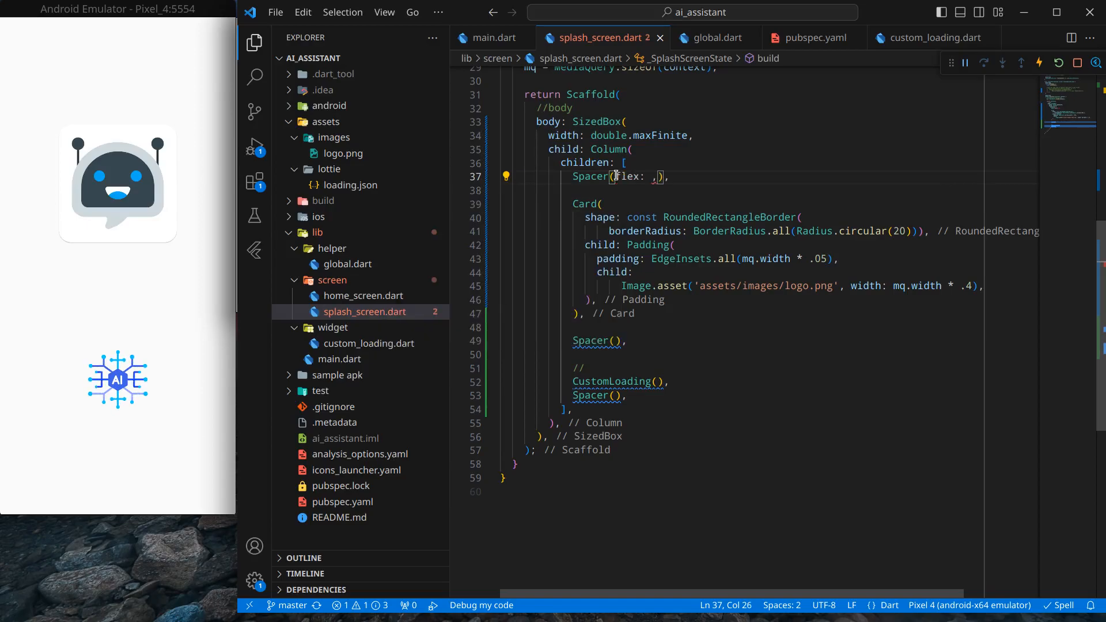
{"action": "type", "text": "2"}
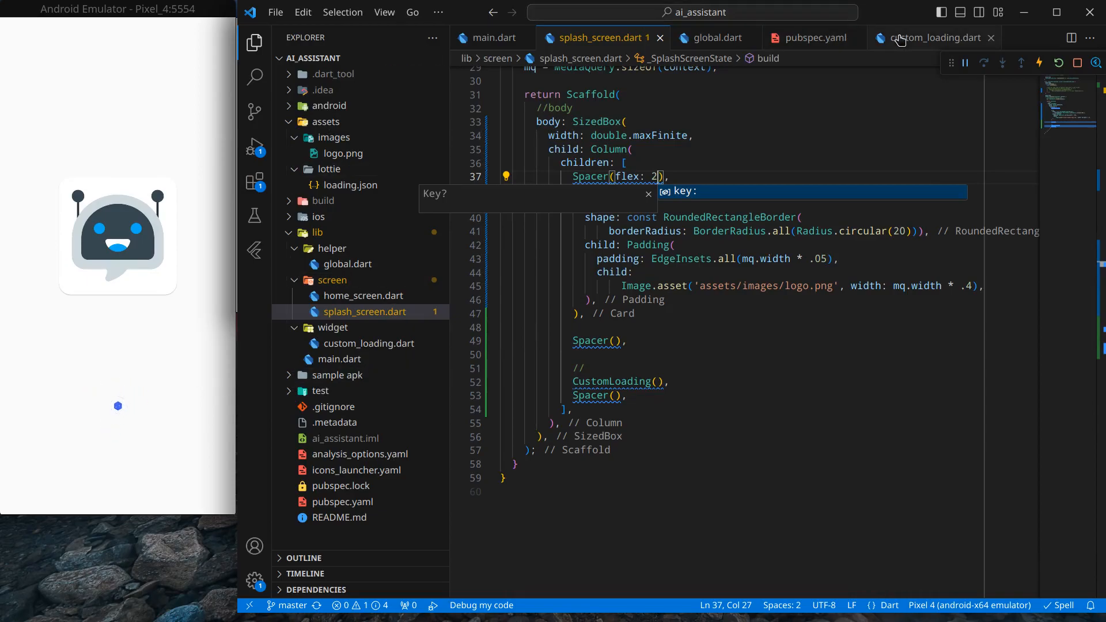
{"action": "left_click", "coordinate": [935, 37]}
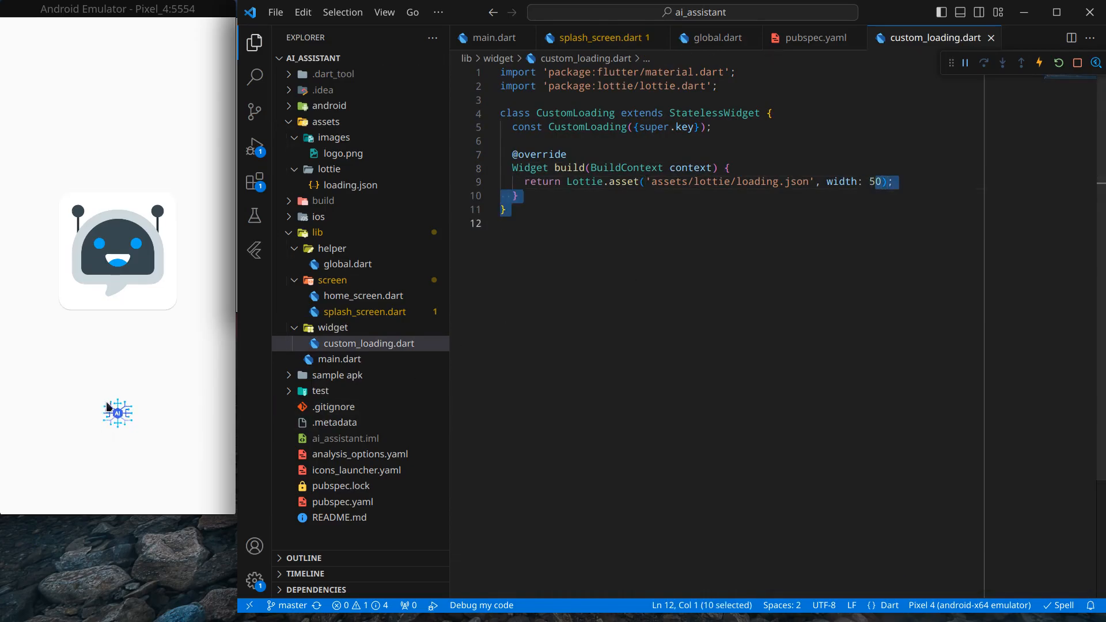
Change the Lottie.asset width in custom_loading.dart from 50 to 100
{"action": "type", "text": "100"}
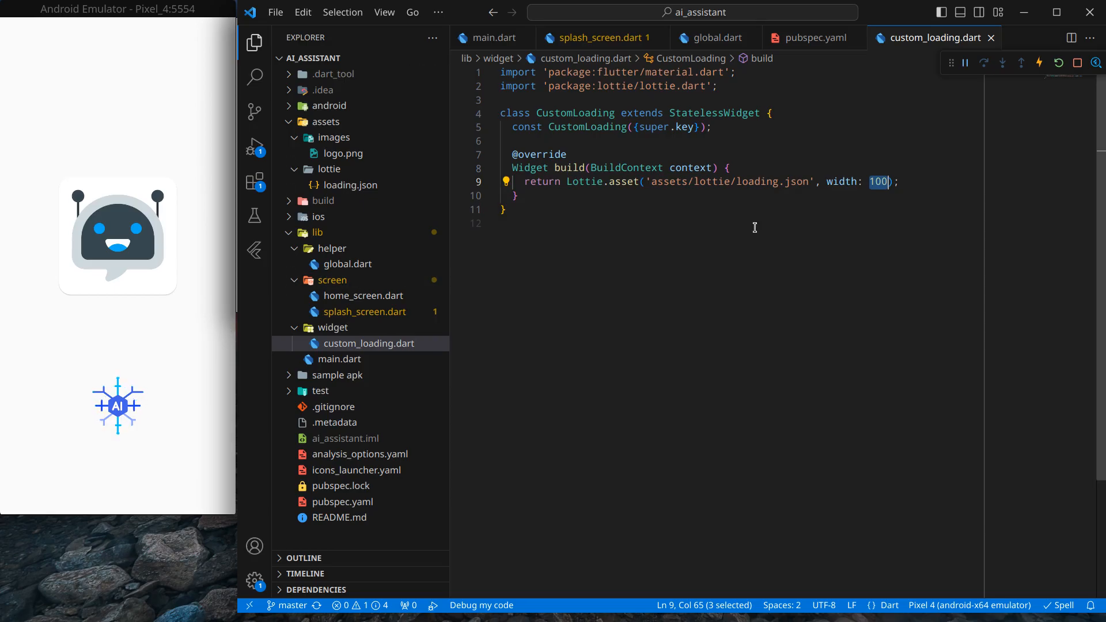
{"action": "left_click", "coordinate": [599, 37]}
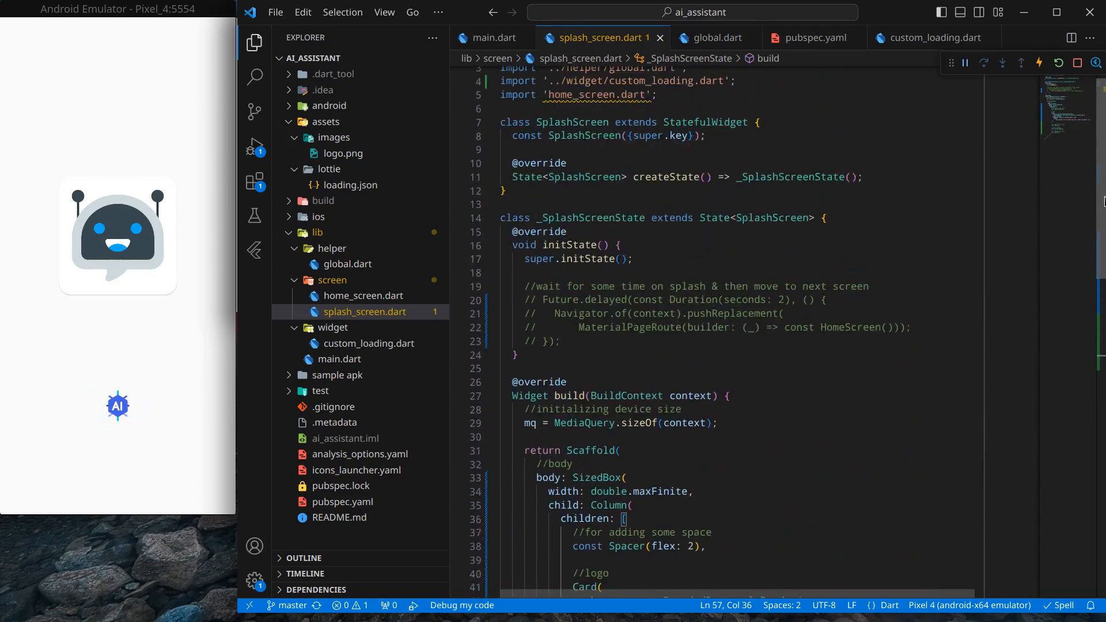
Uncomment the Future.delayed navigation block in initState and hot reload
{"action": "left_click_drag", "start_coordinate": [520, 298], "coordinate": [558, 341]}
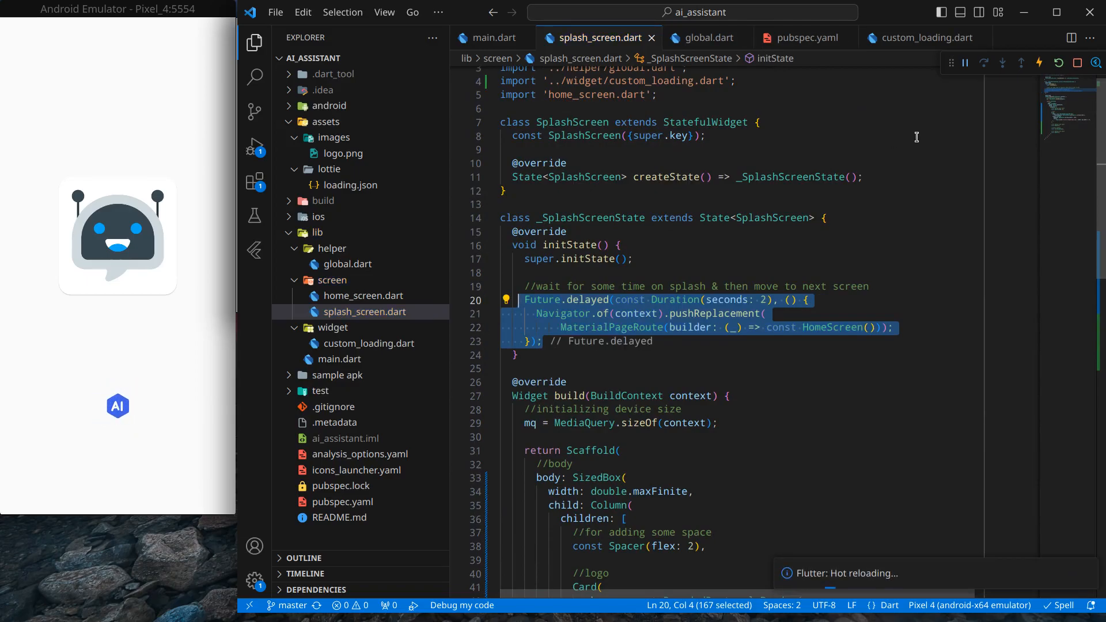
{"action": "left_click", "coordinate": [1061, 62]}
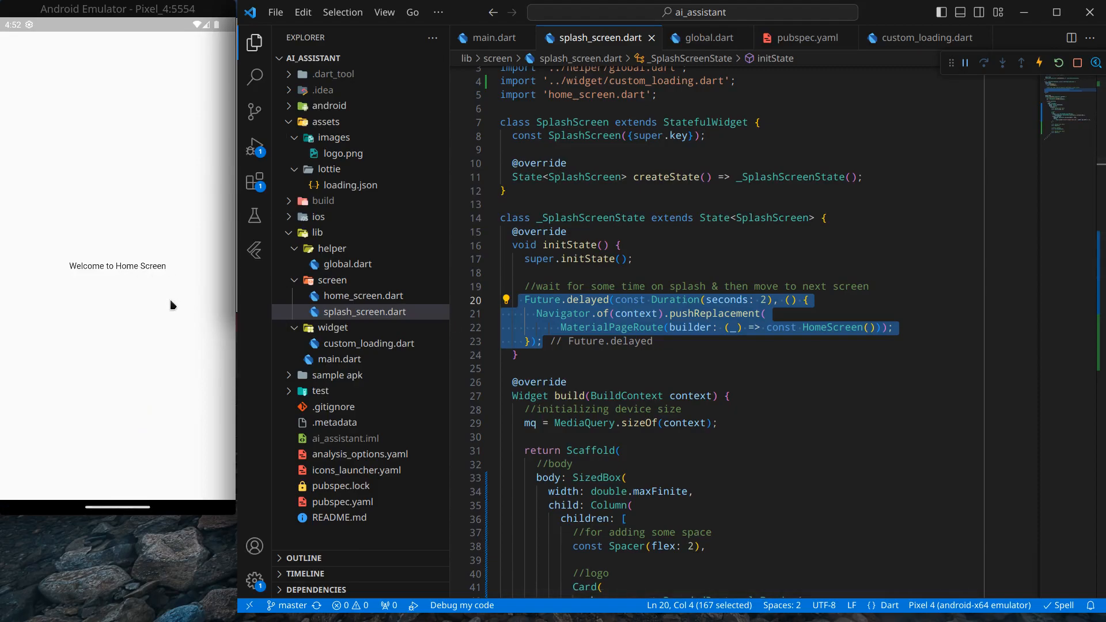
{"action": "mouse_move", "coordinate": [209, 366]}
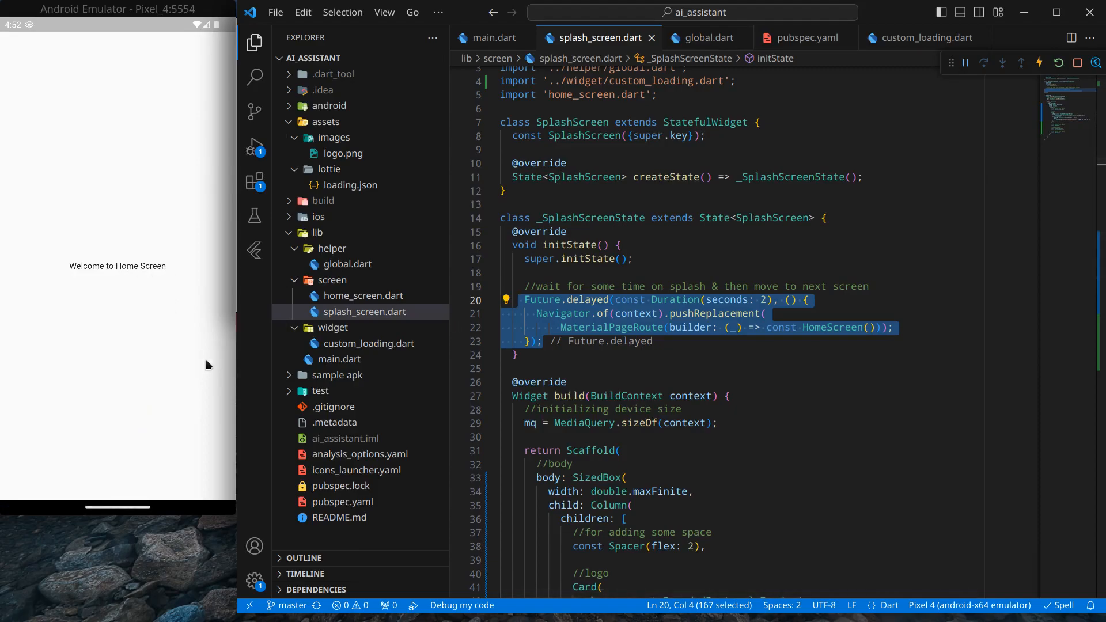